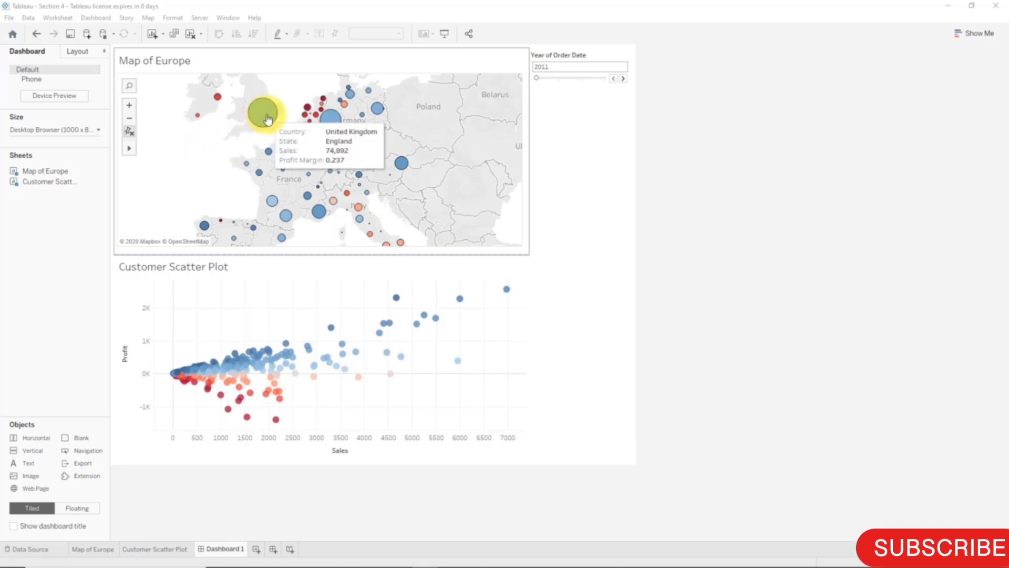
mouse_move(317, 135)
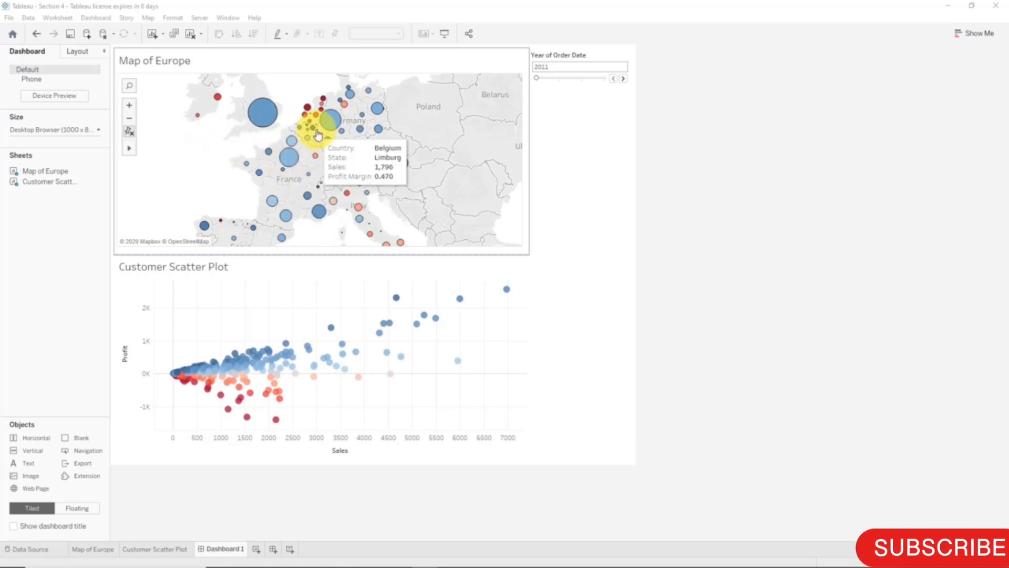
mouse_move(306, 198)
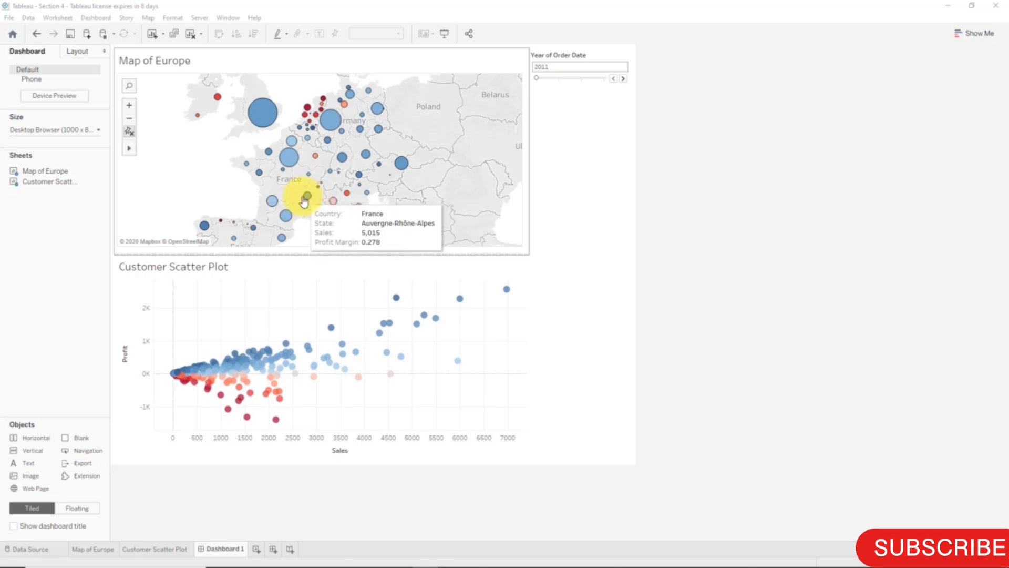
mouse_move(235, 170)
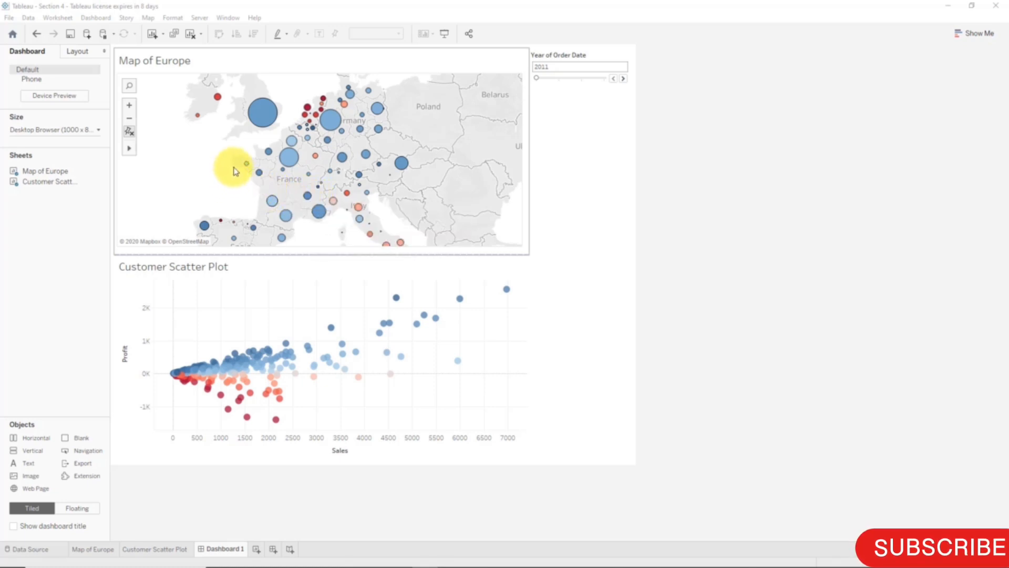
mouse_move(278, 175)
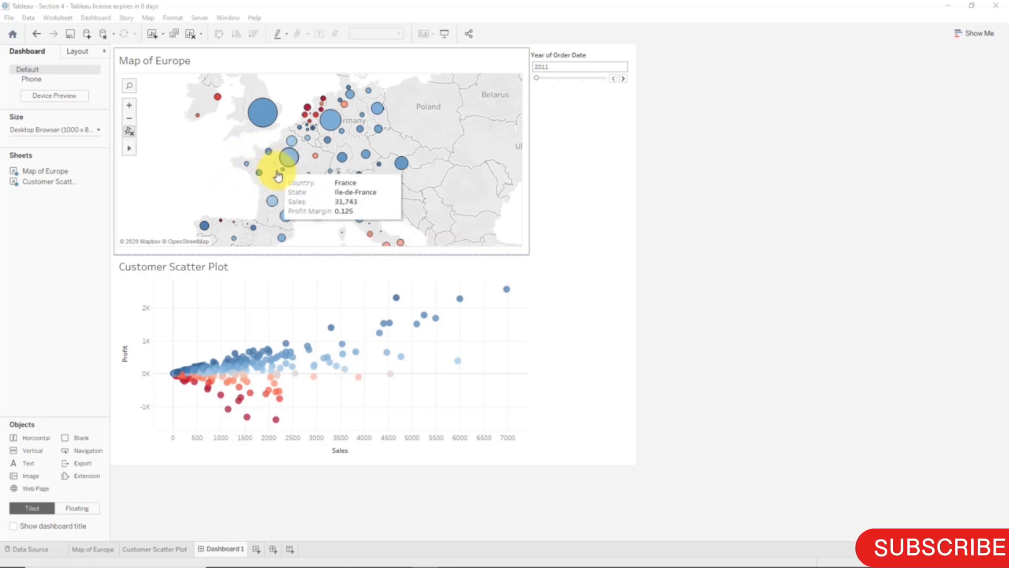
mouse_move(289, 160)
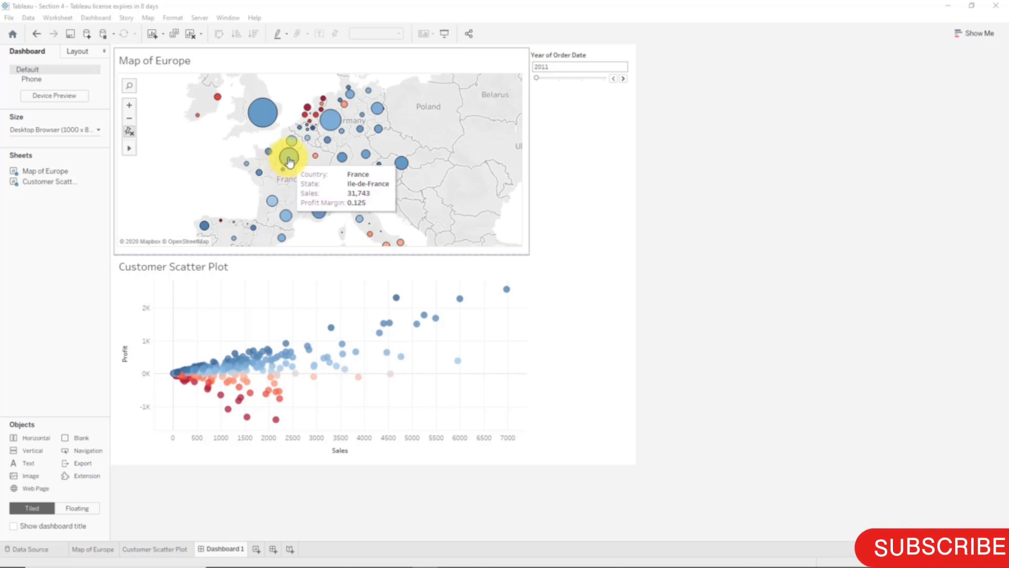
Step: Select the Map of Europe view on Dashboard 1
click(290, 159)
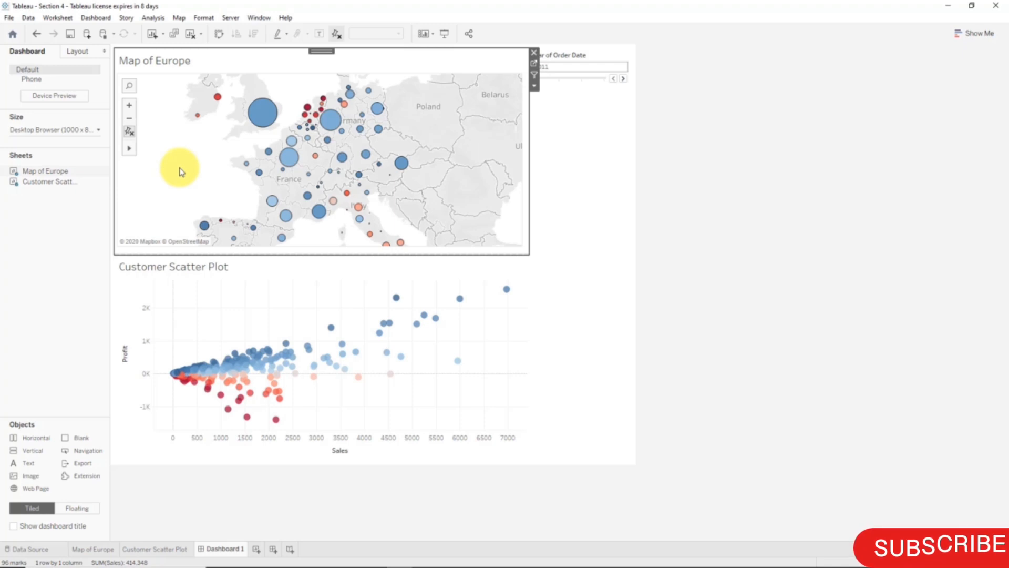
mouse_move(215, 164)
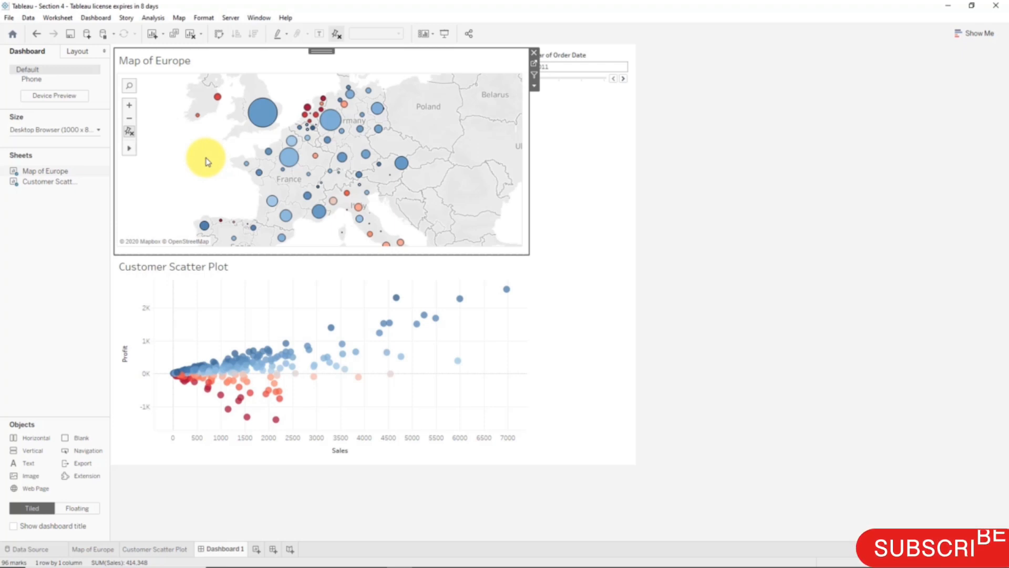
click(96, 17)
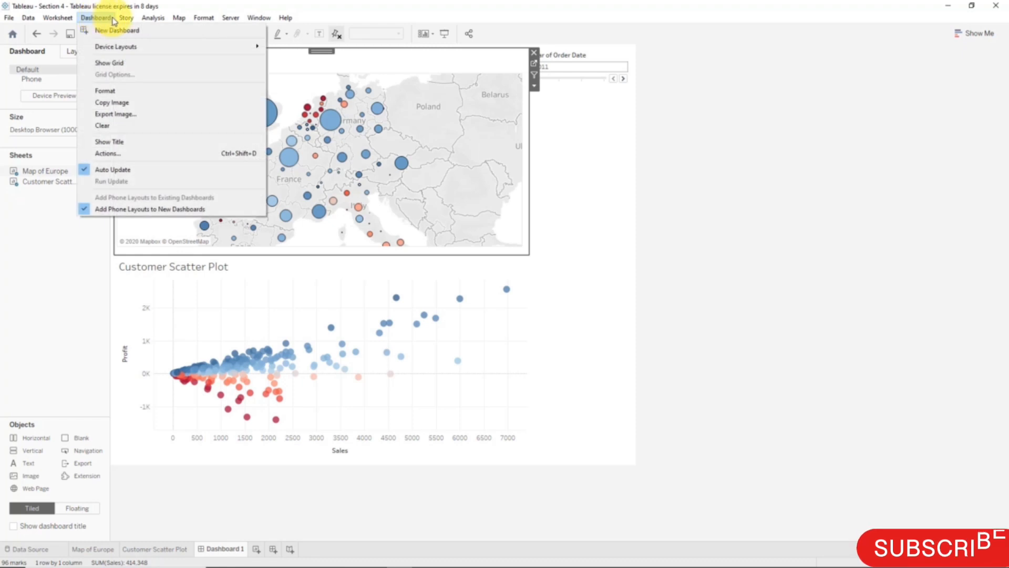
mouse_move(107, 153)
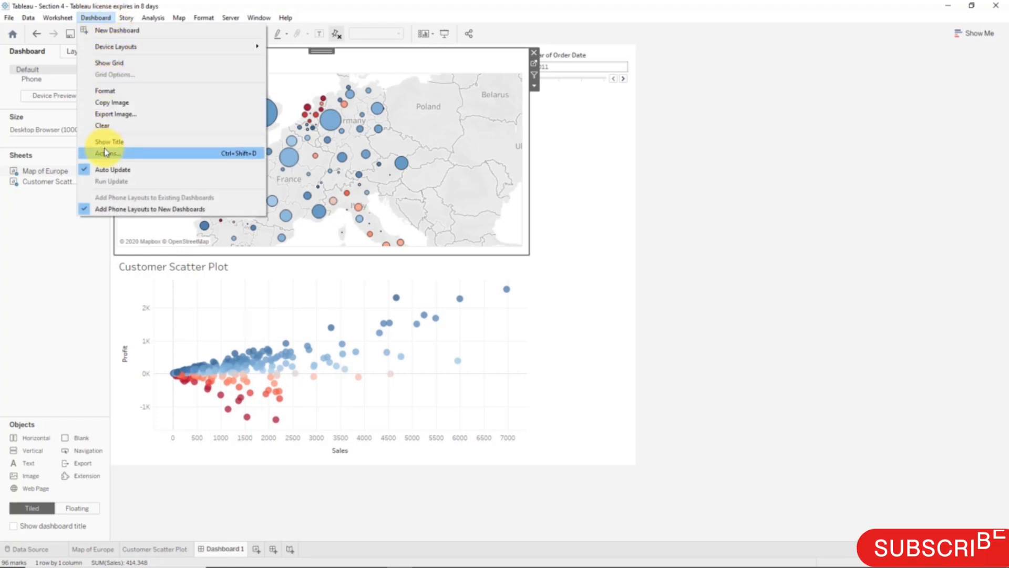
click(107, 153)
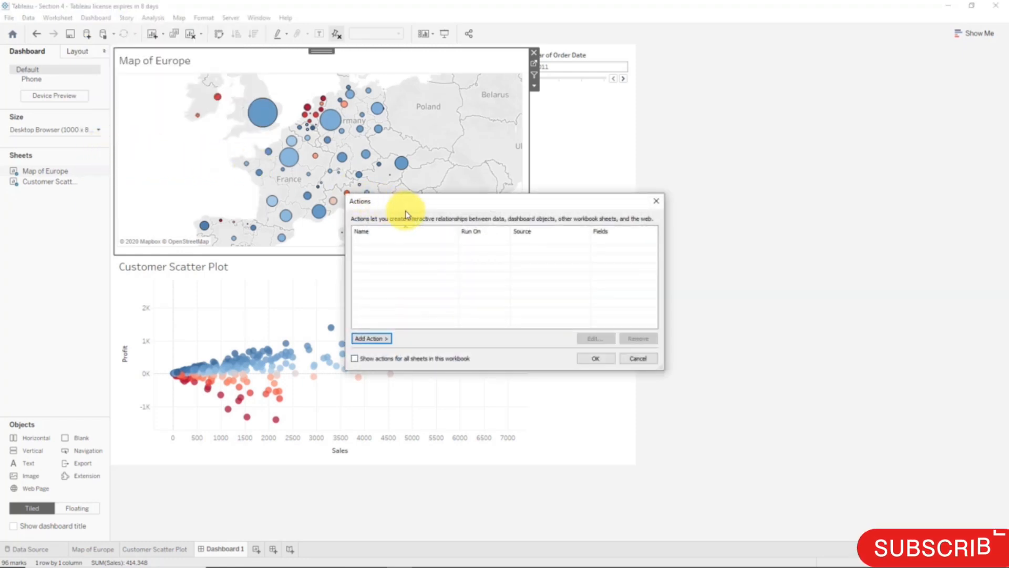
click(372, 338)
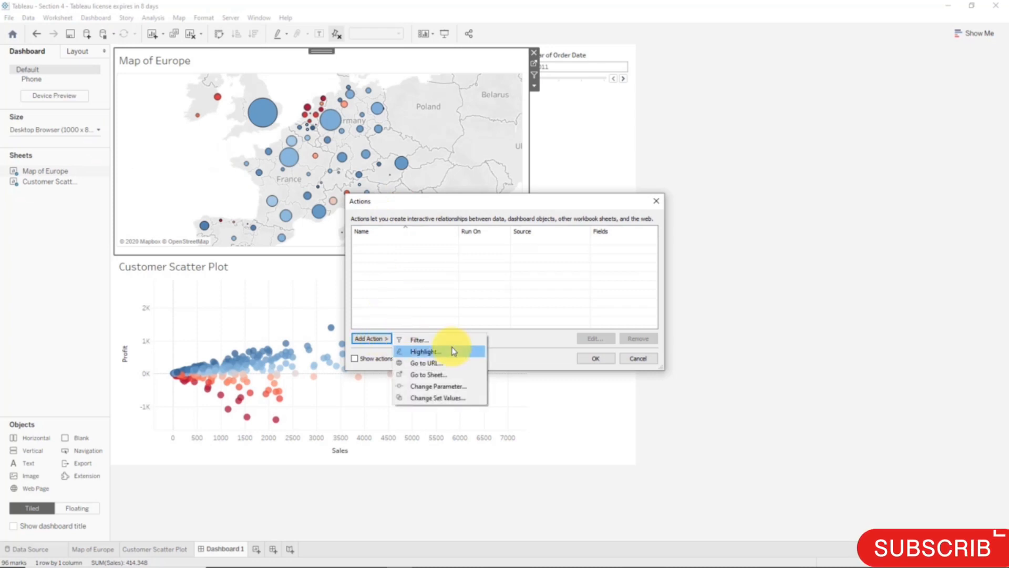
mouse_move(451, 364)
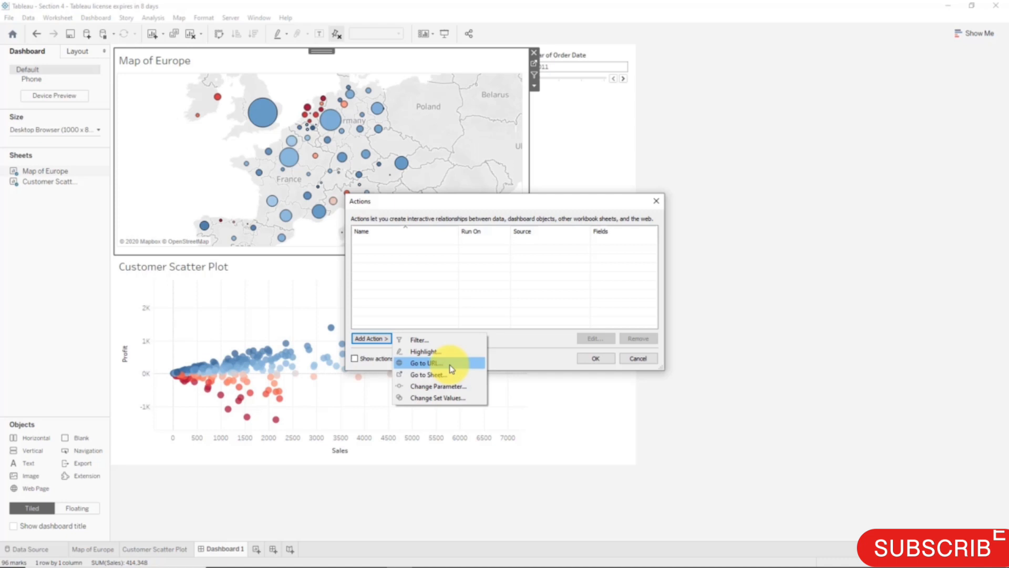
mouse_move(447, 338)
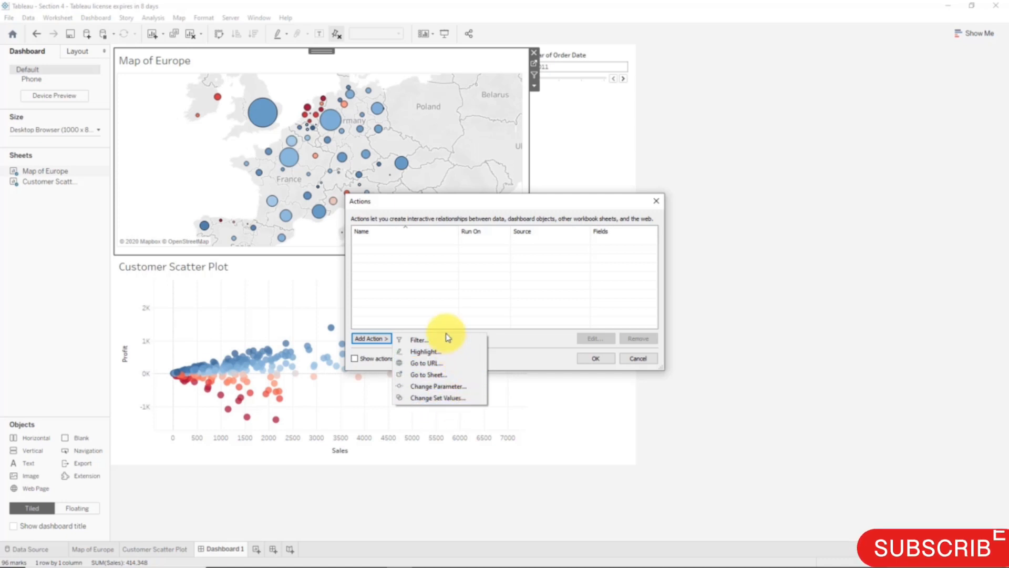
mouse_move(451, 332)
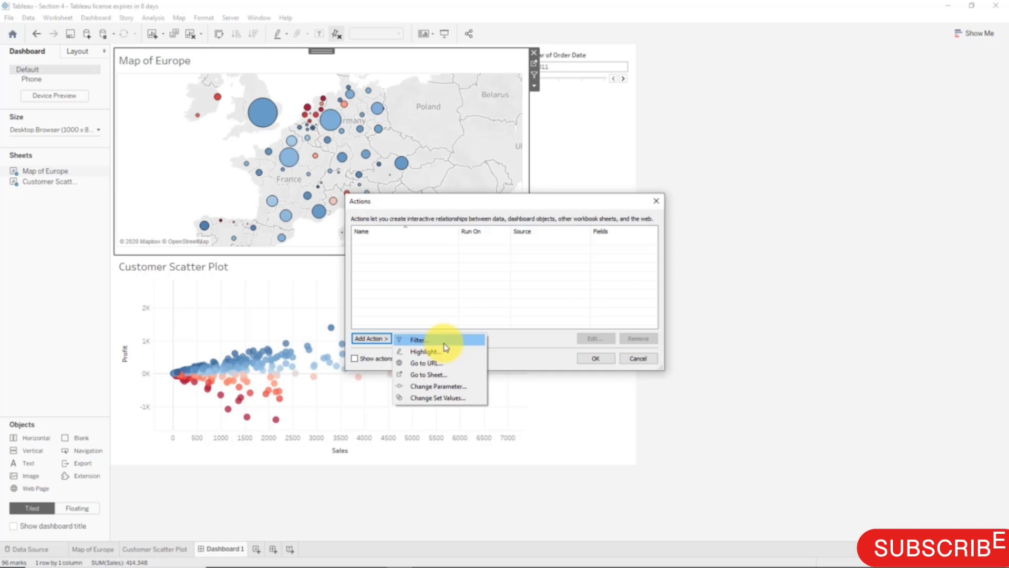
mouse_move(578, 320)
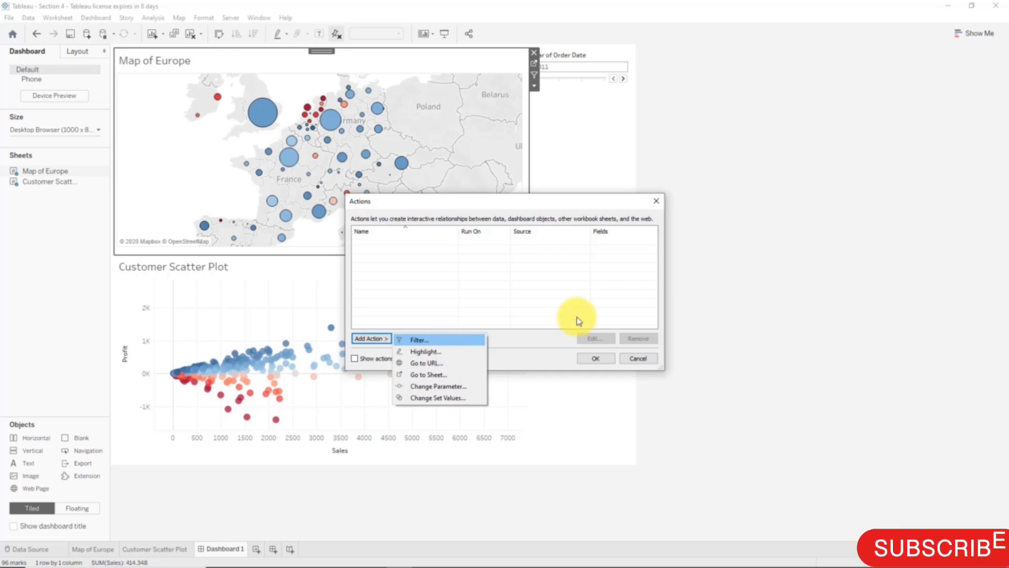
click(637, 358)
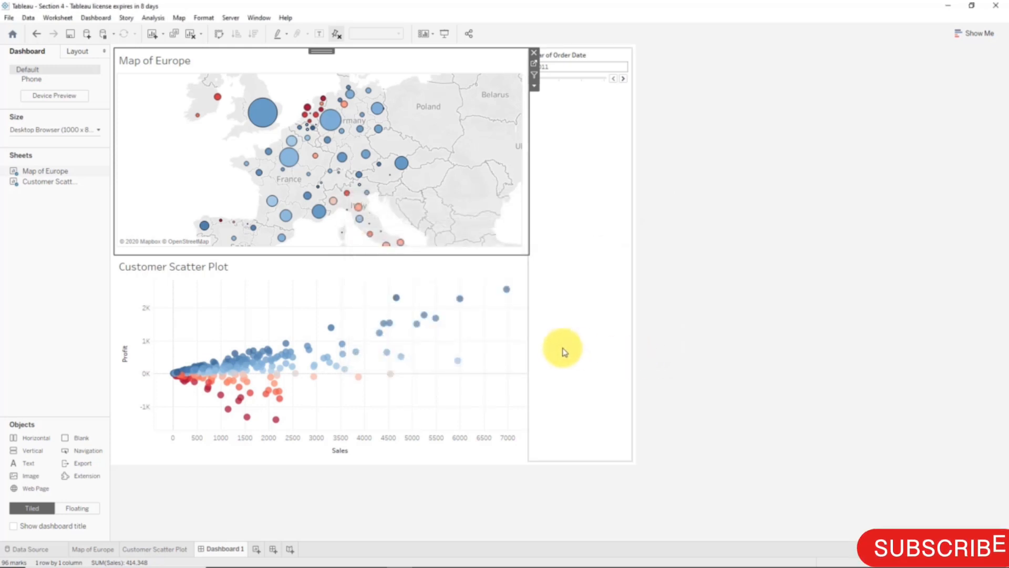
mouse_move(524, 141)
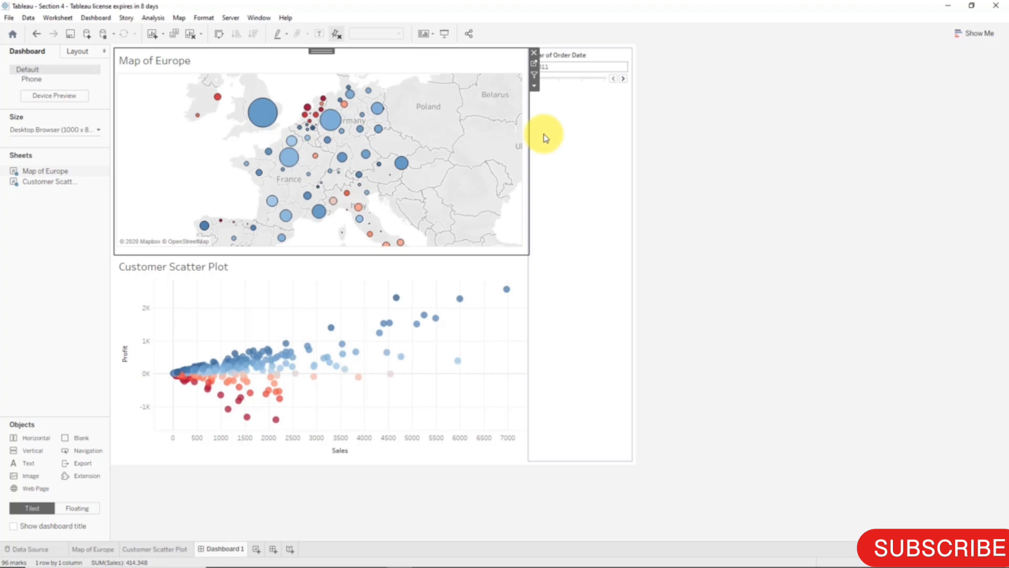
mouse_move(541, 89)
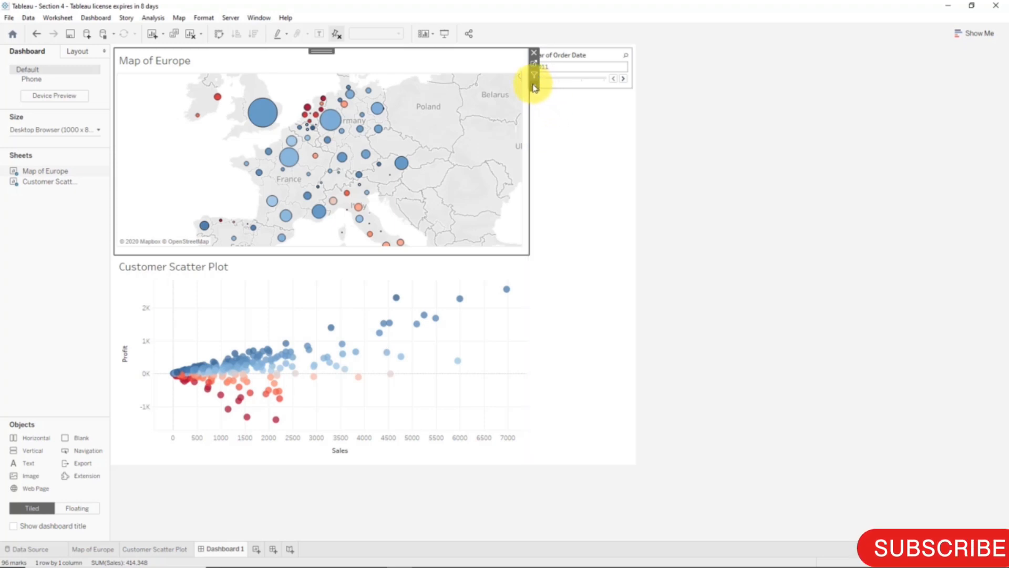
Step: Open the options menu for the Map of Europe sheet on the dashboard
click(534, 86)
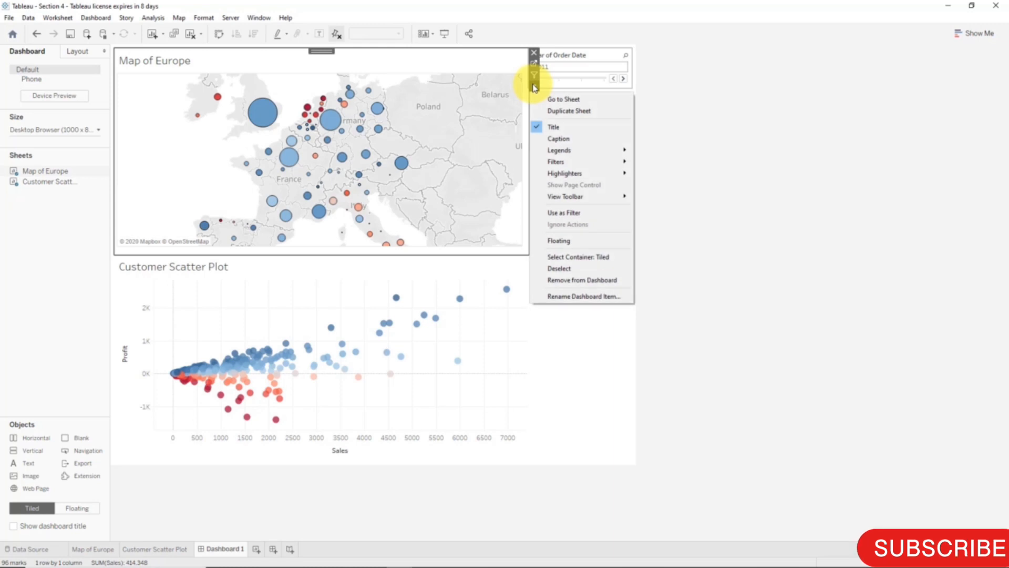
mouse_move(540, 110)
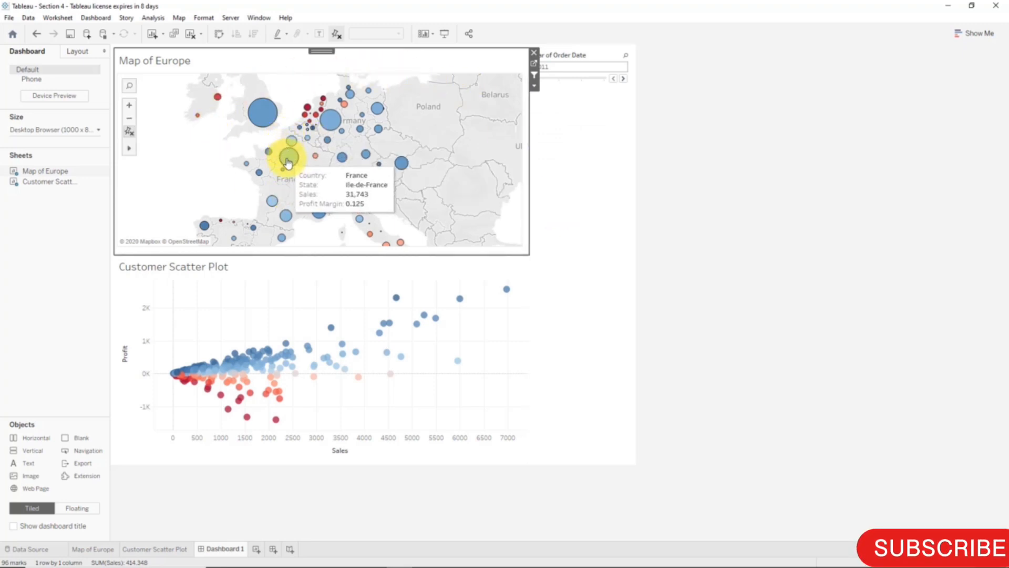
Step: Select French regions on the map to filter the scatter plot, then clear the selection
click(288, 158)
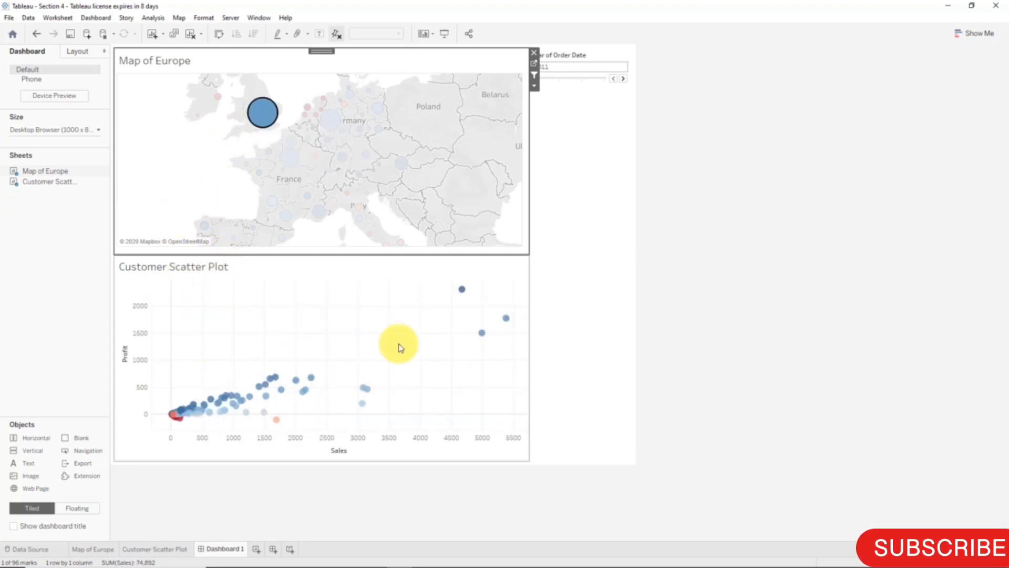
click(305, 117)
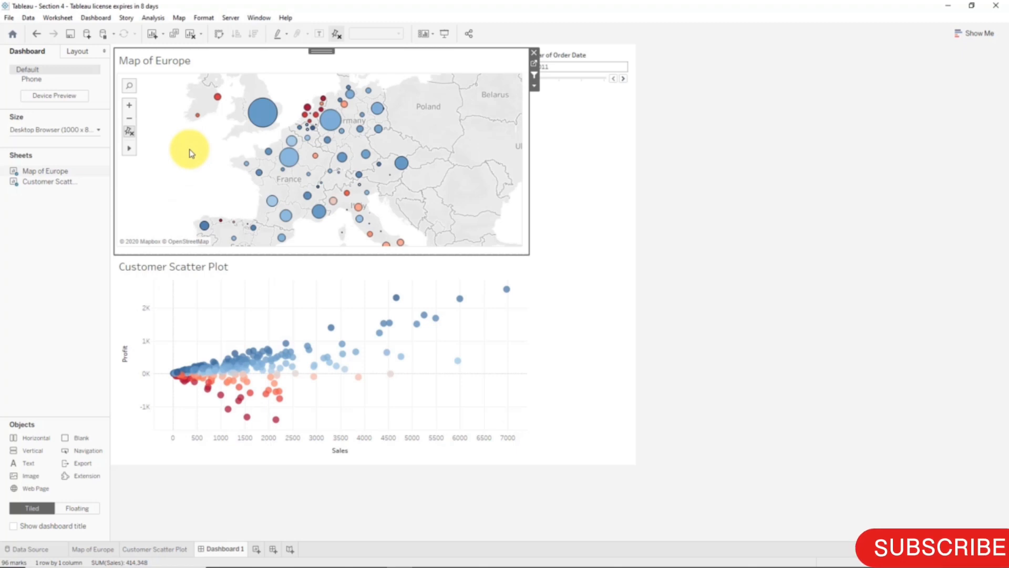
mouse_move(314, 189)
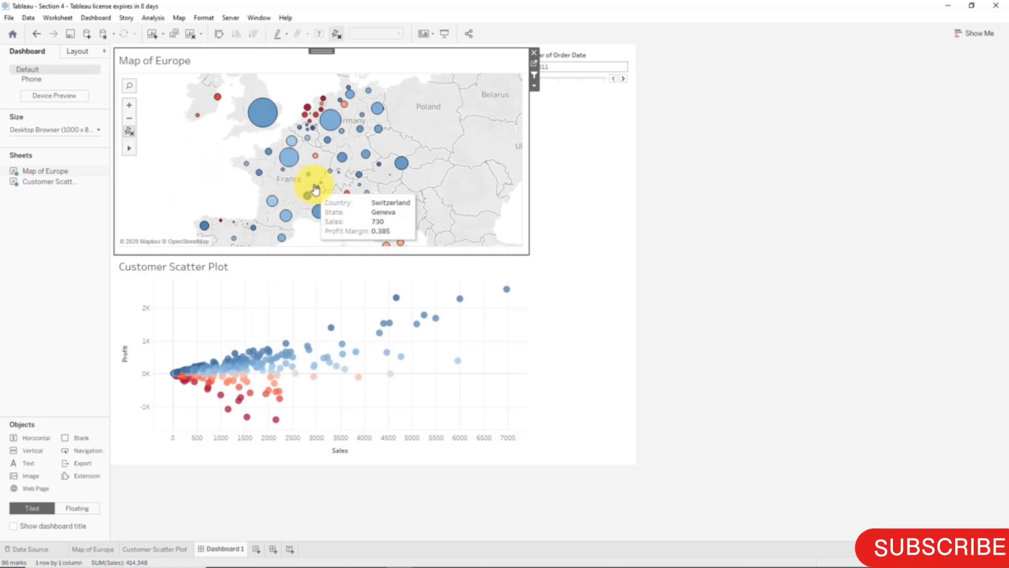
click(318, 212)
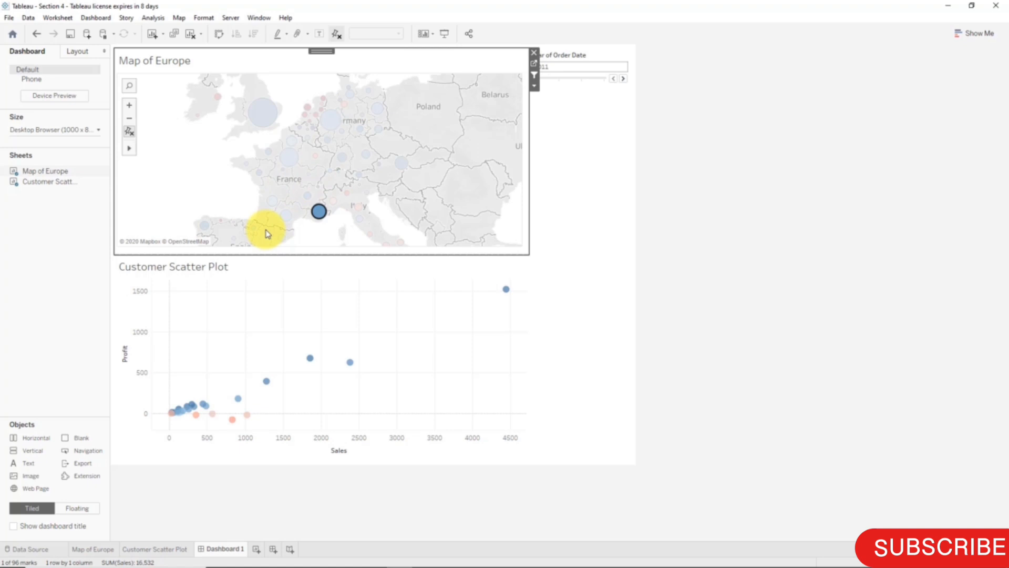
click(285, 163)
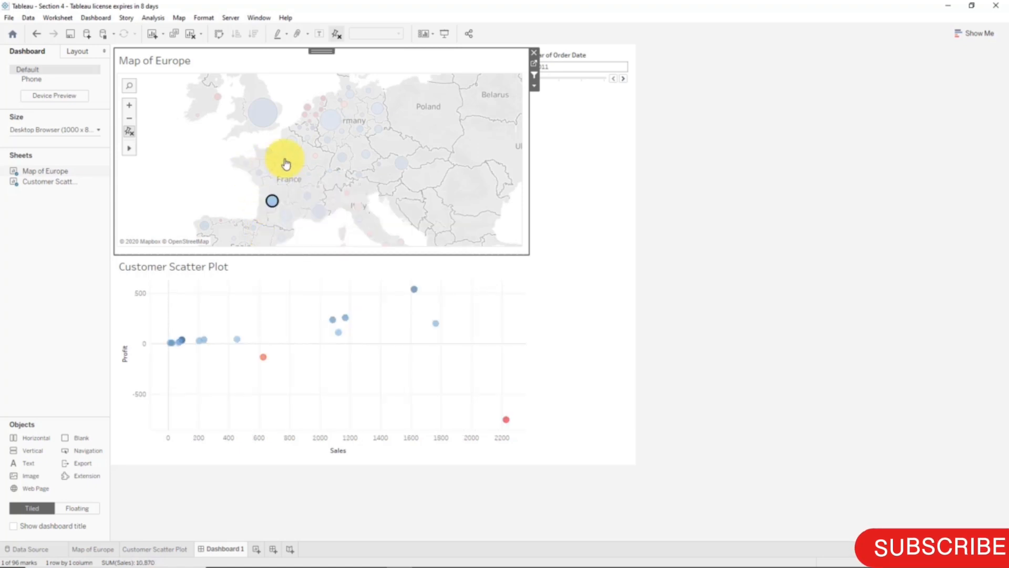
click(330, 123)
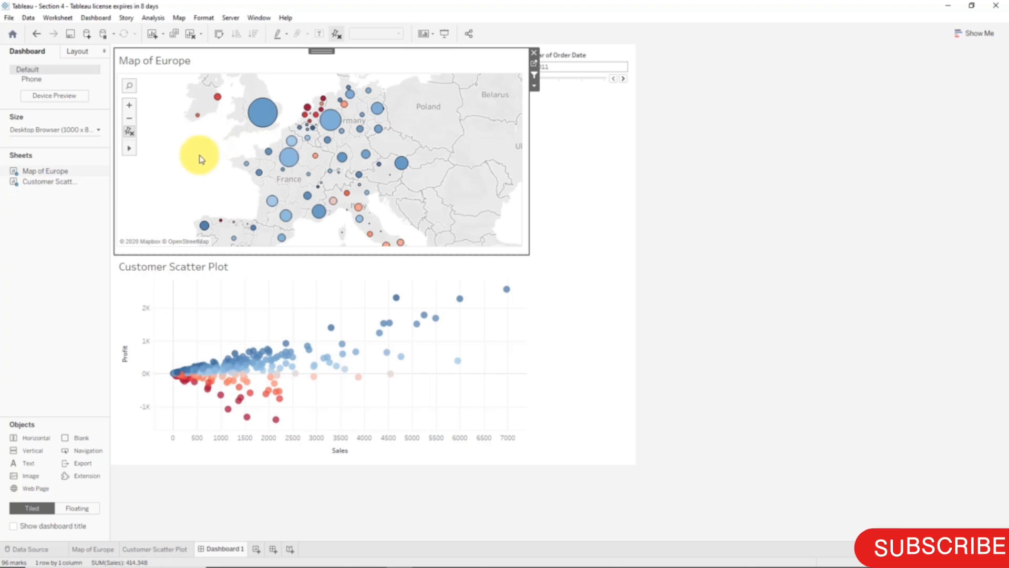
mouse_move(238, 103)
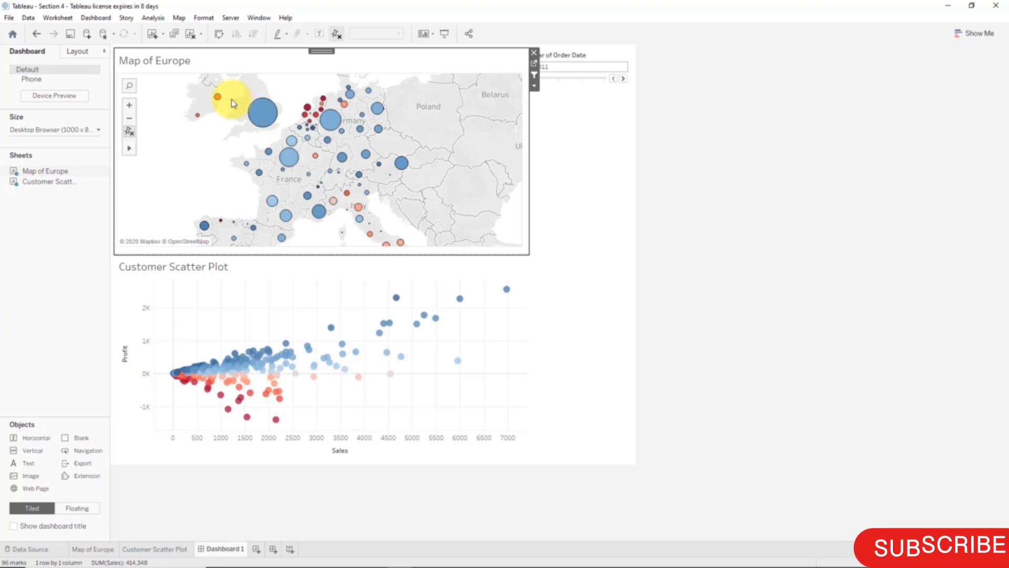
Step: Open Dashboard > Actions and select the Filter 1 (generated) action
click(95, 17)
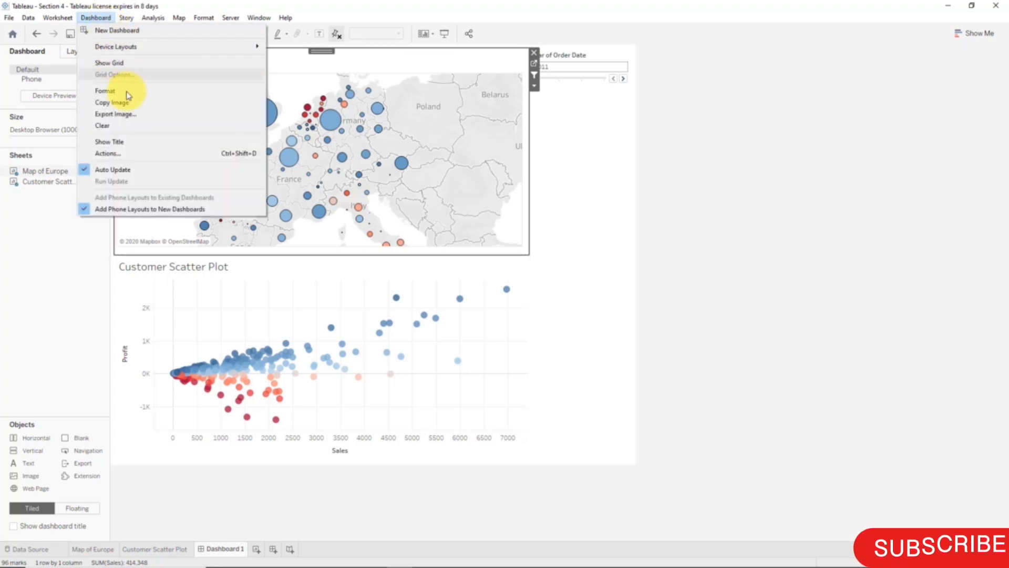
click(107, 153)
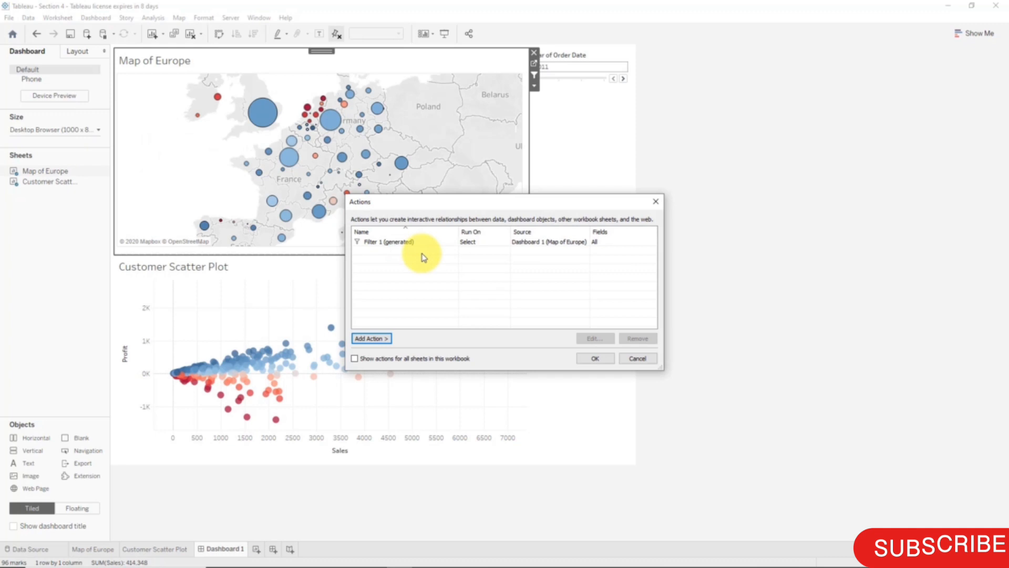
click(399, 242)
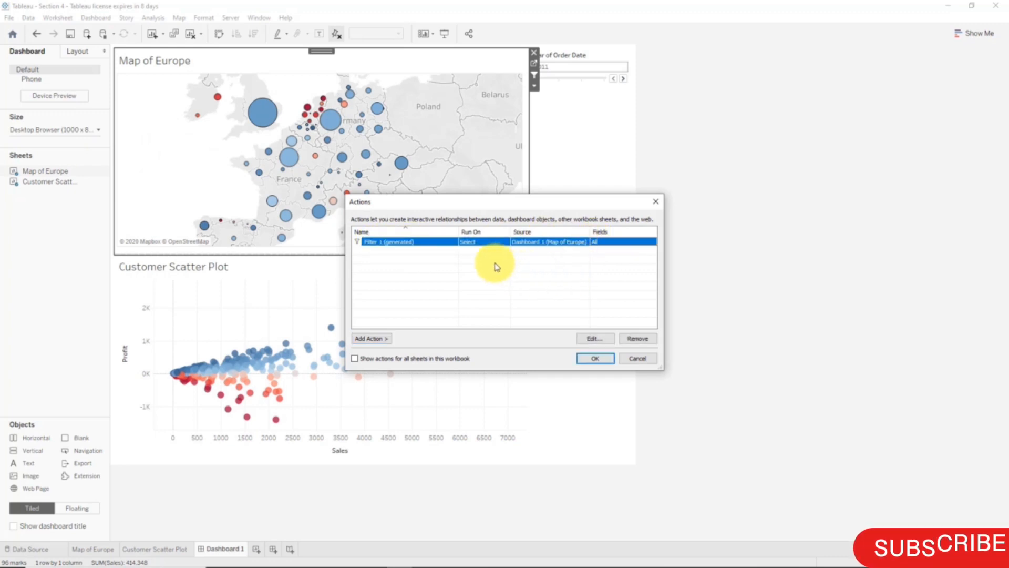
mouse_move(520, 301)
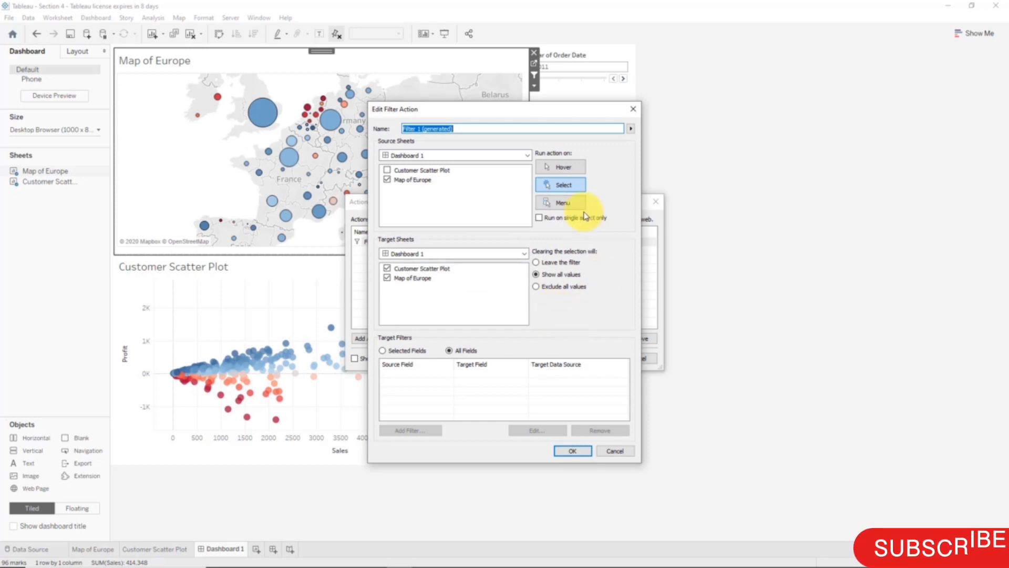
mouse_move(514, 153)
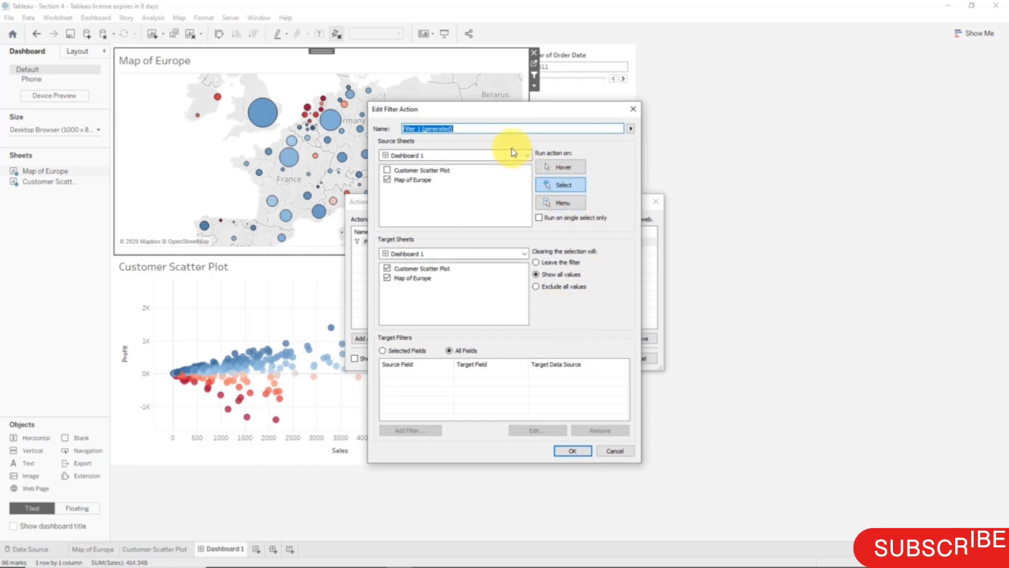
mouse_move(450, 155)
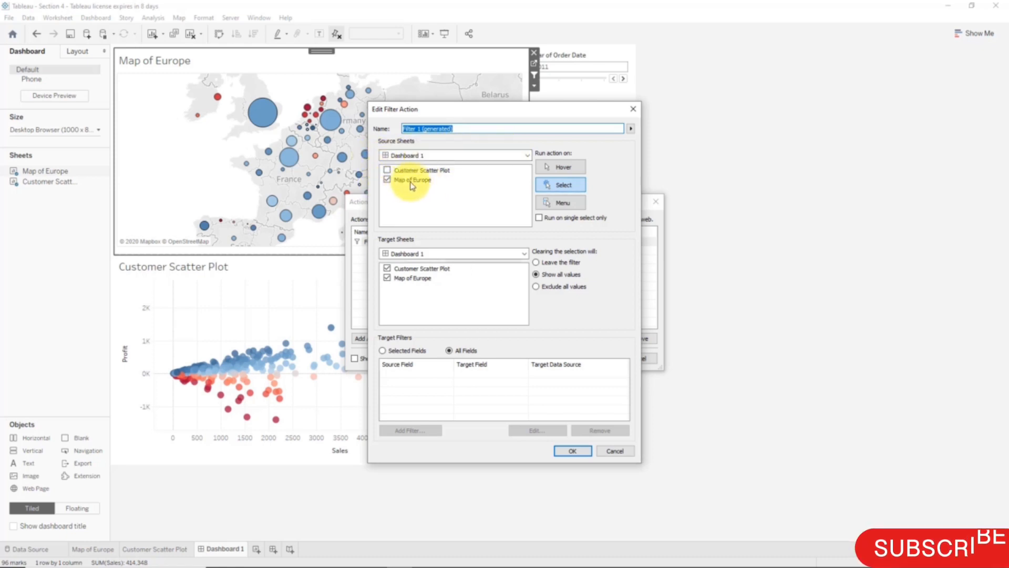
mouse_move(429, 186)
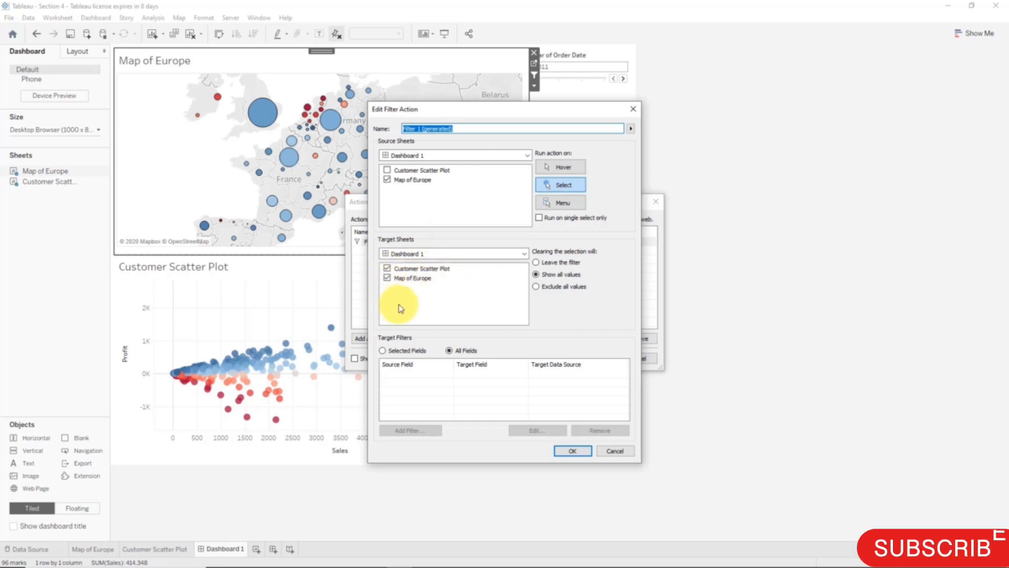
mouse_move(436, 311)
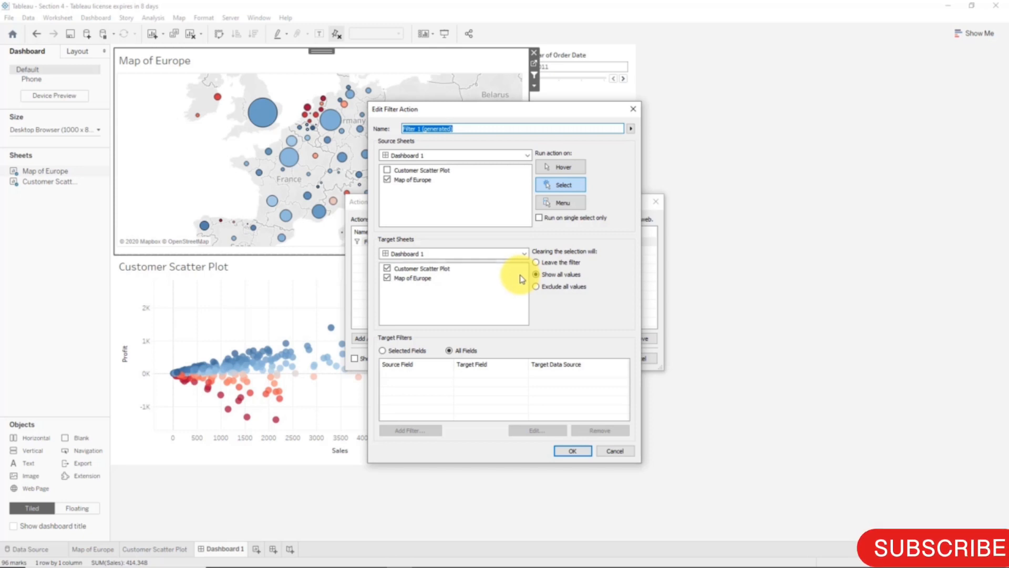
mouse_move(514, 278)
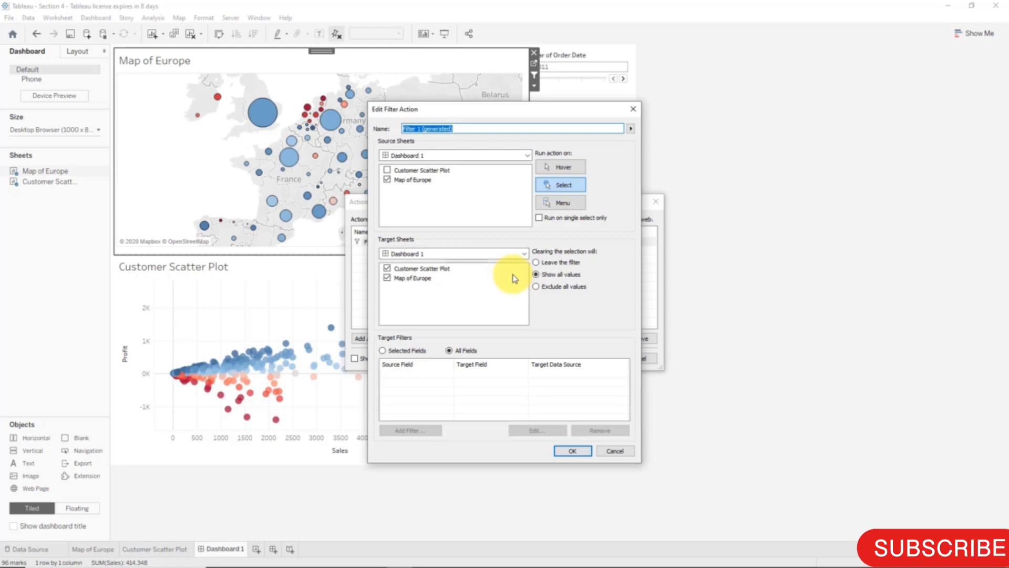
Step: Close both action dialogs, then filter the scatter plot by North Rhine-Westphalia, Saxony and another state
click(572, 451)
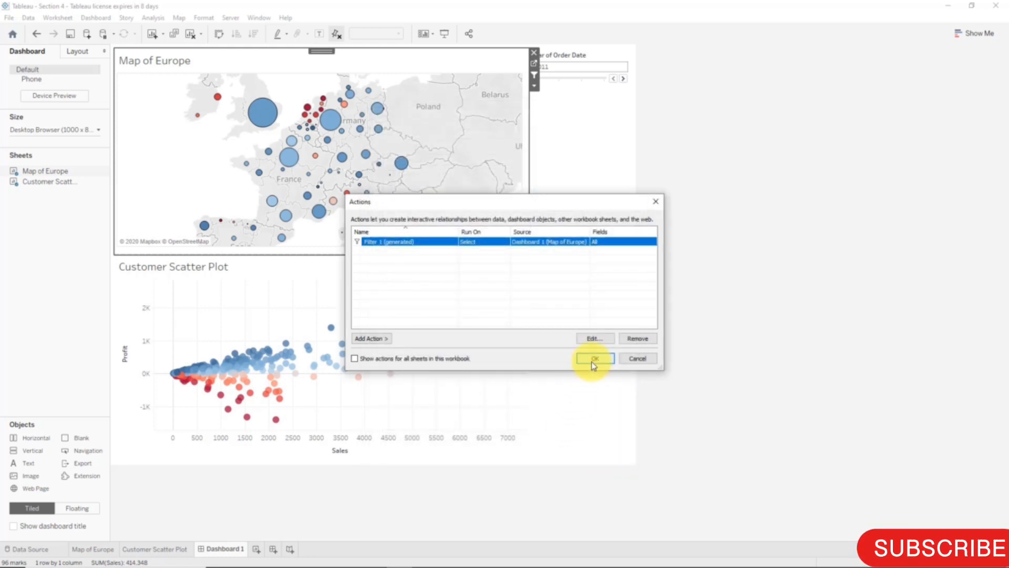
click(593, 359)
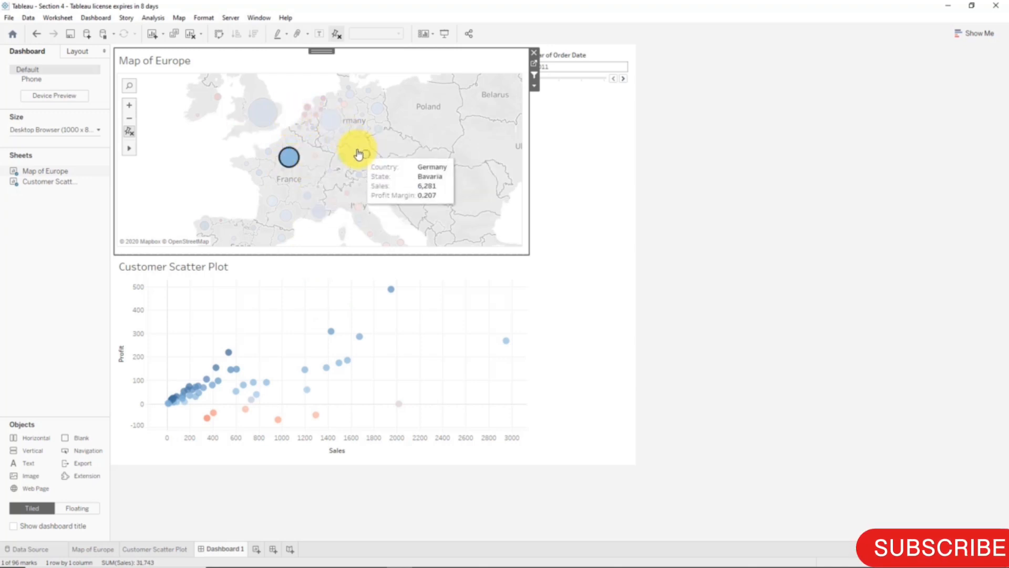
click(331, 123)
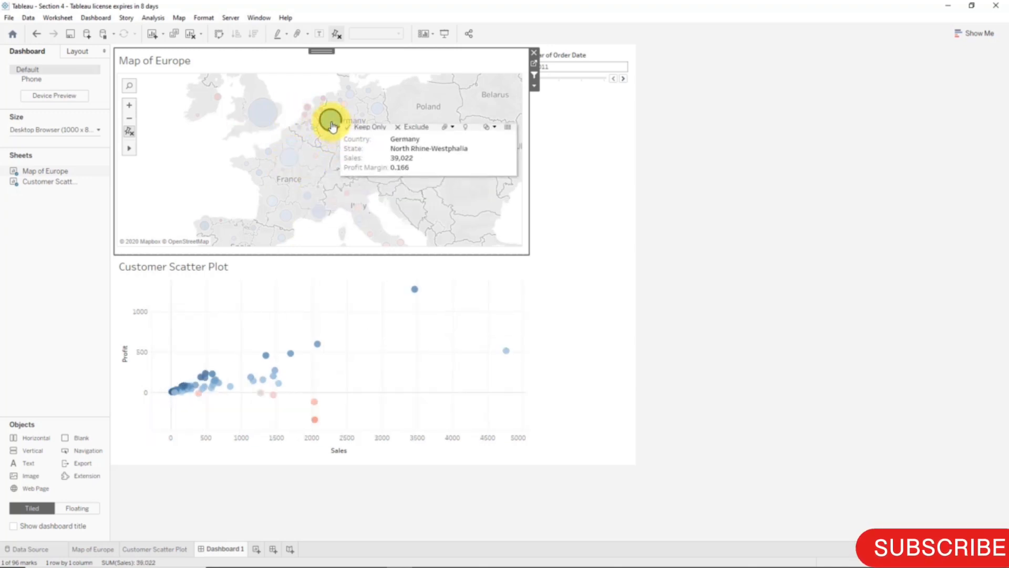
click(379, 132)
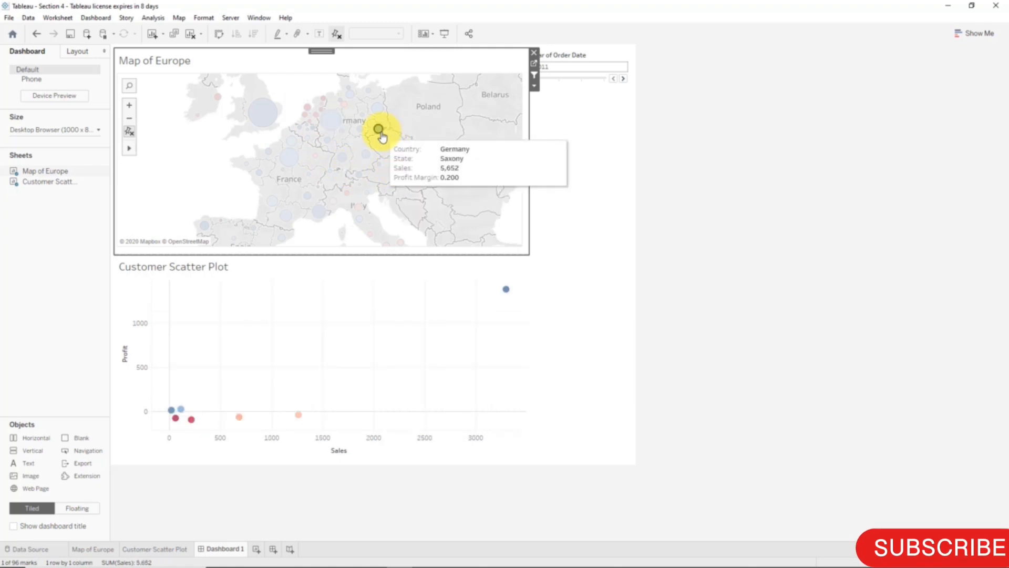
click(378, 108)
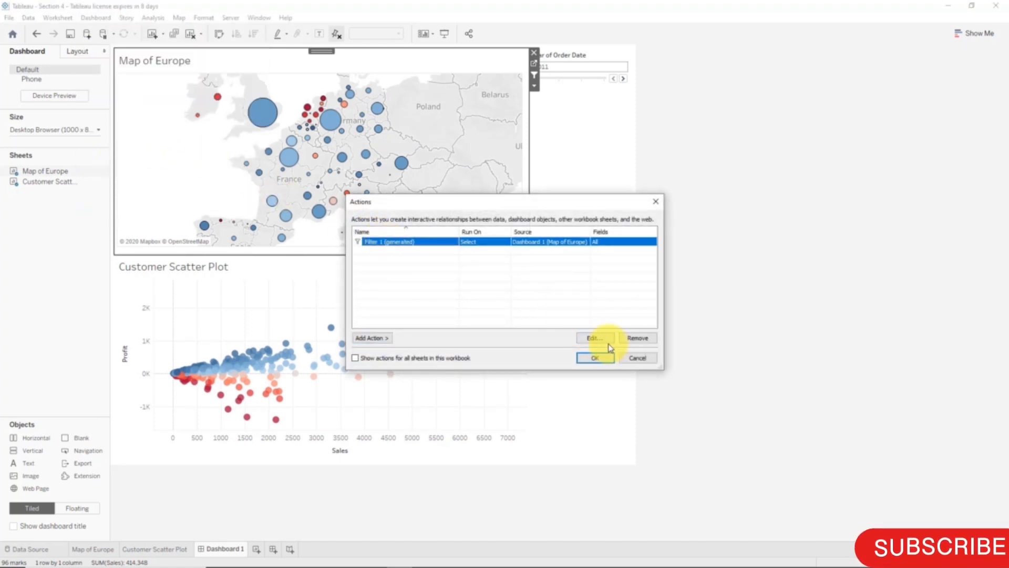
Step: Switch Filter 1 (generated) to run on Hover and close both dialogs
click(591, 338)
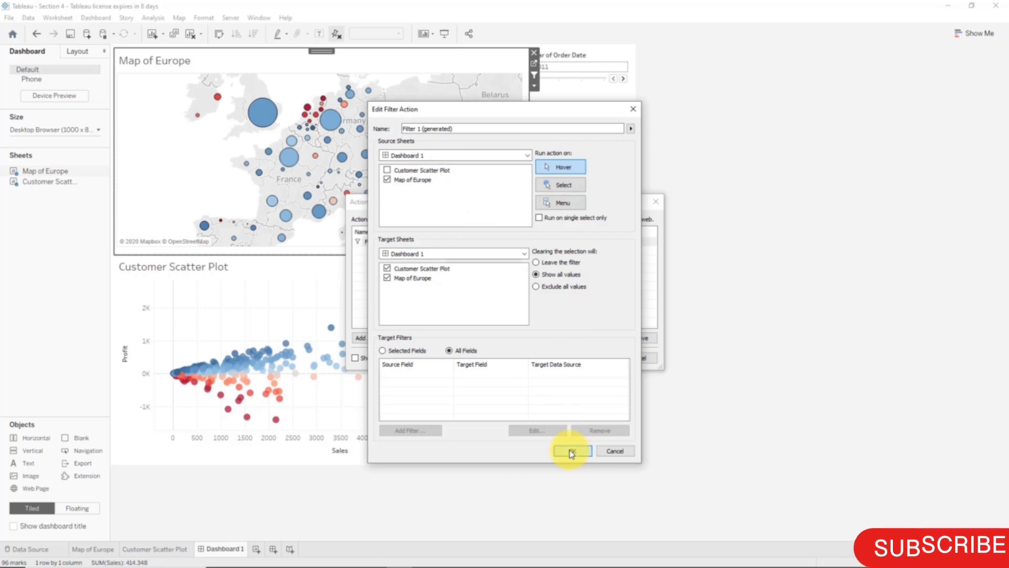
click(571, 450)
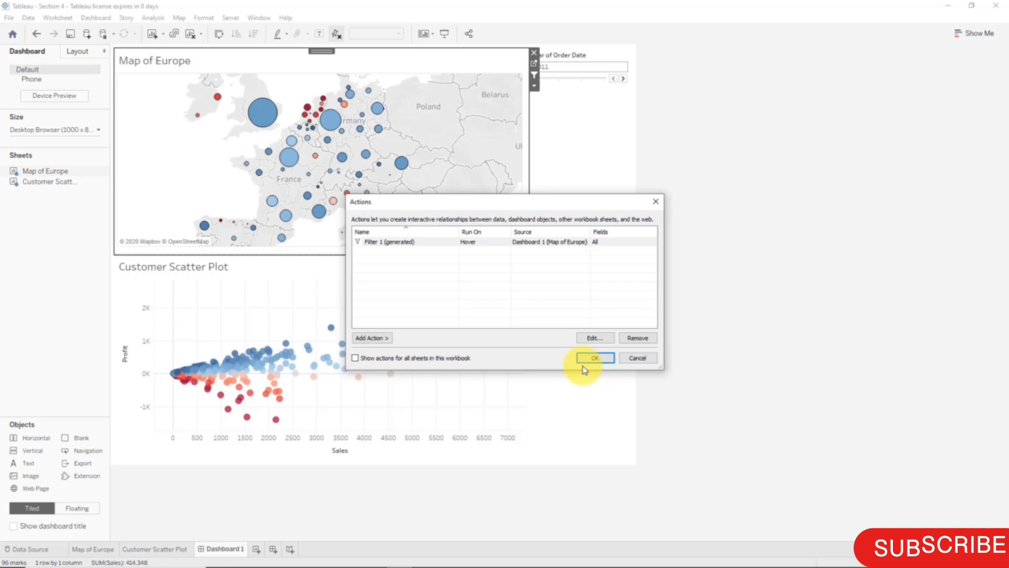
click(594, 357)
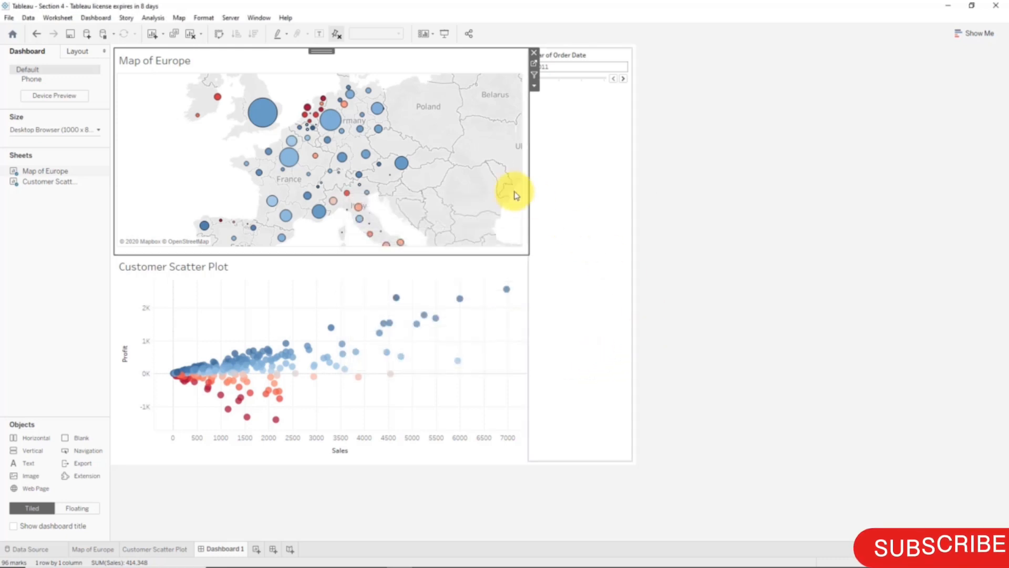
click(260, 112)
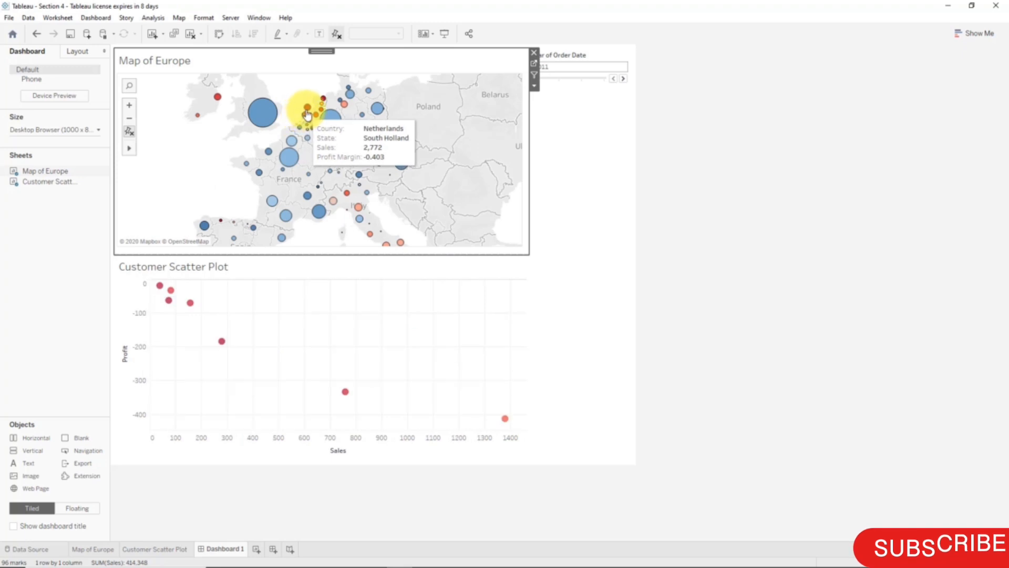
mouse_move(320, 115)
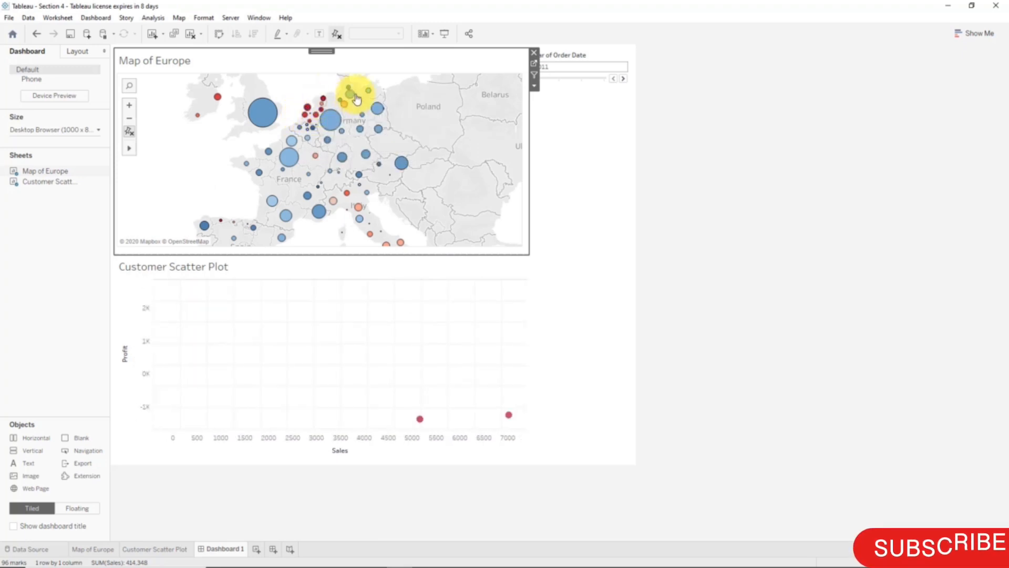
click(349, 94)
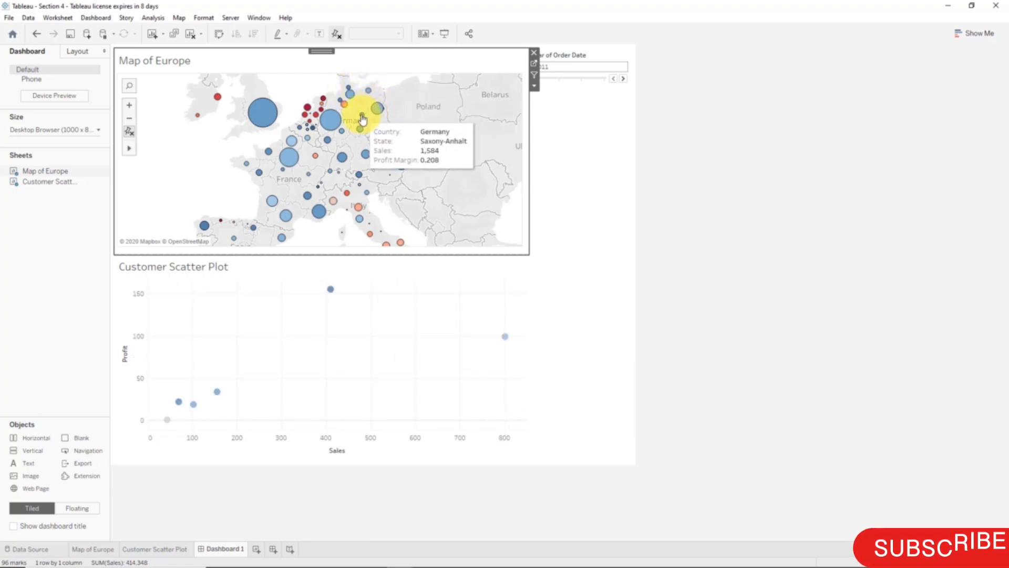
mouse_move(379, 134)
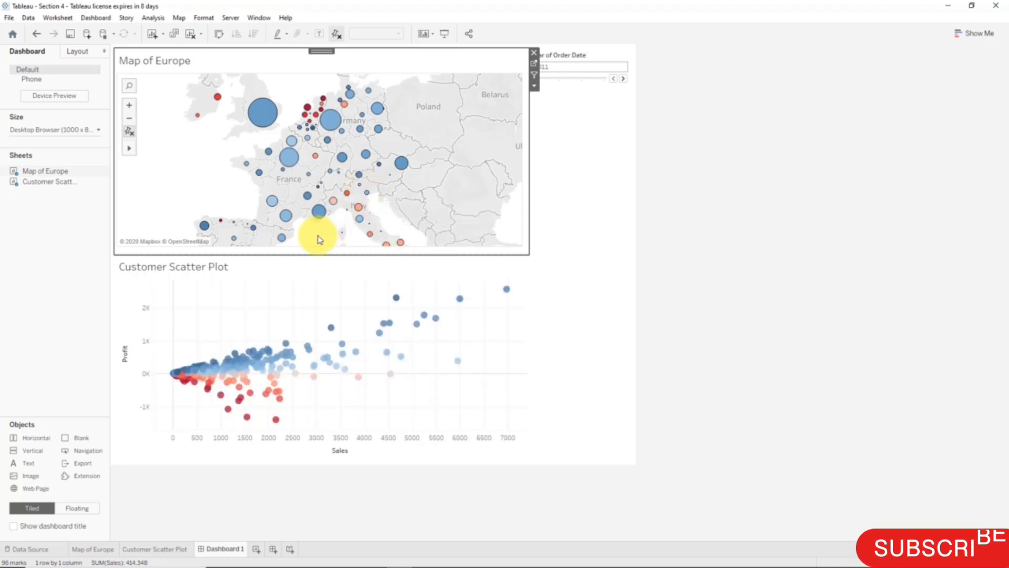
click(282, 222)
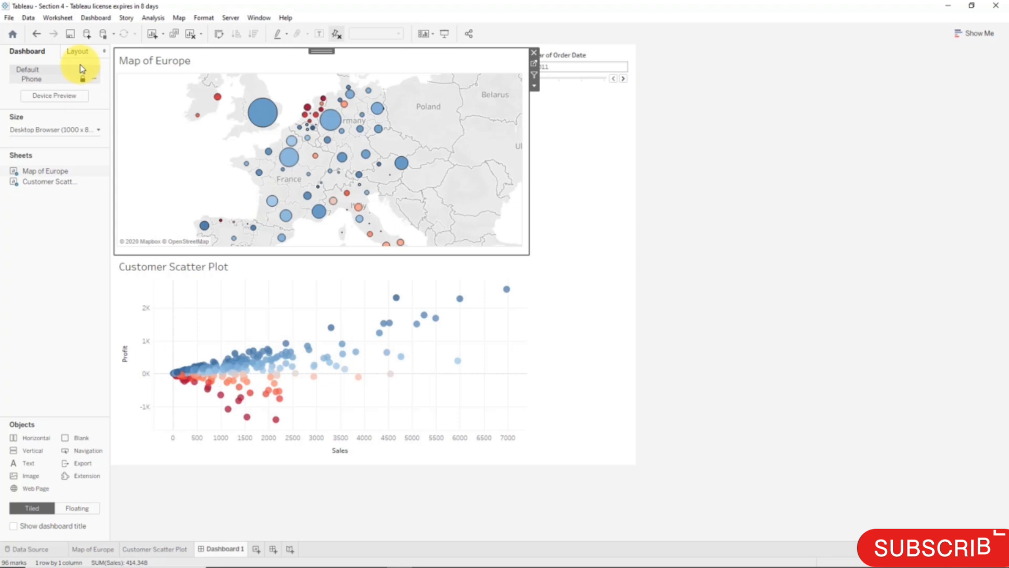
Step: Set Filter 1 to run on Menu, then test it from England's tooltip link
click(95, 17)
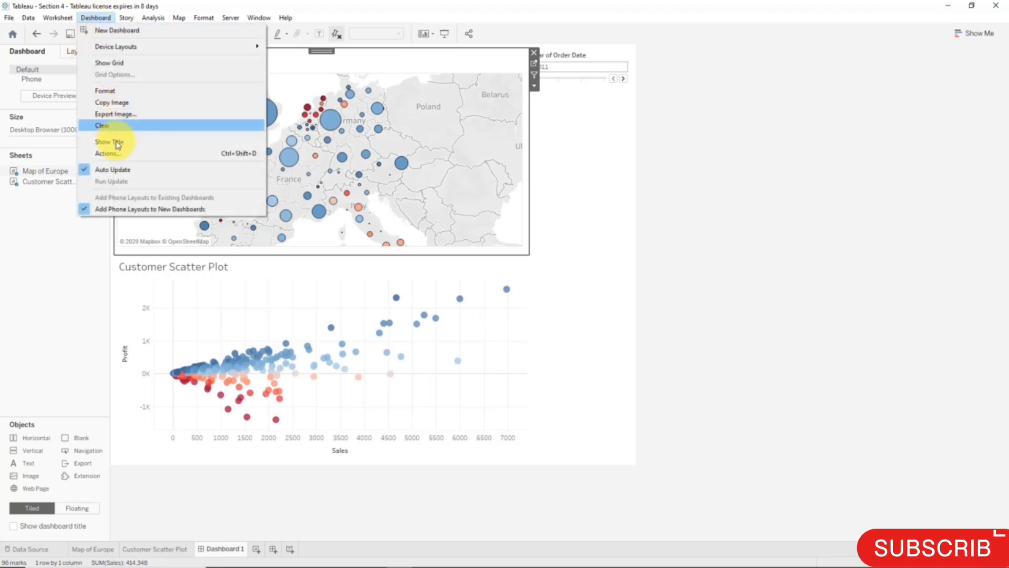
click(107, 153)
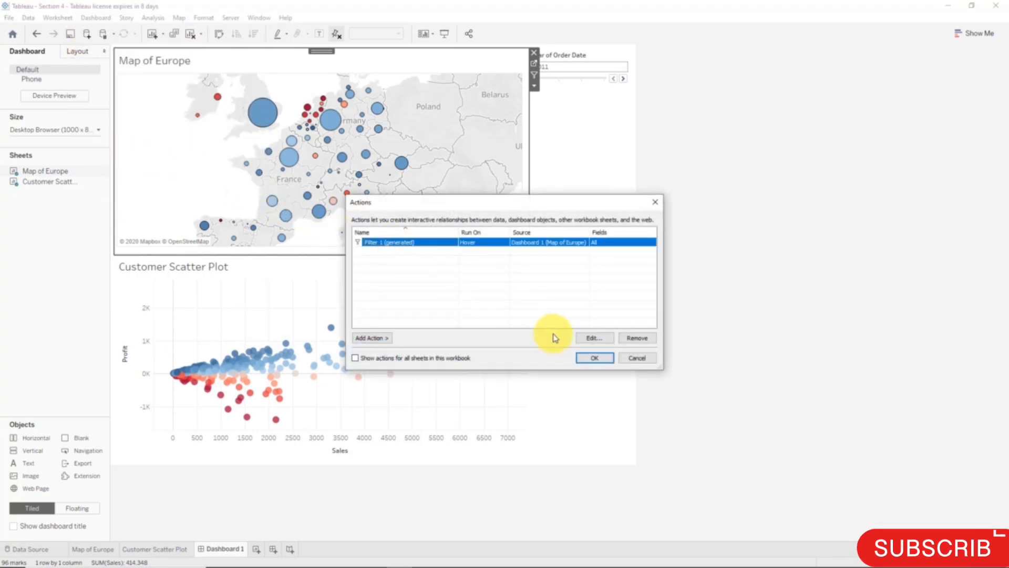
click(593, 337)
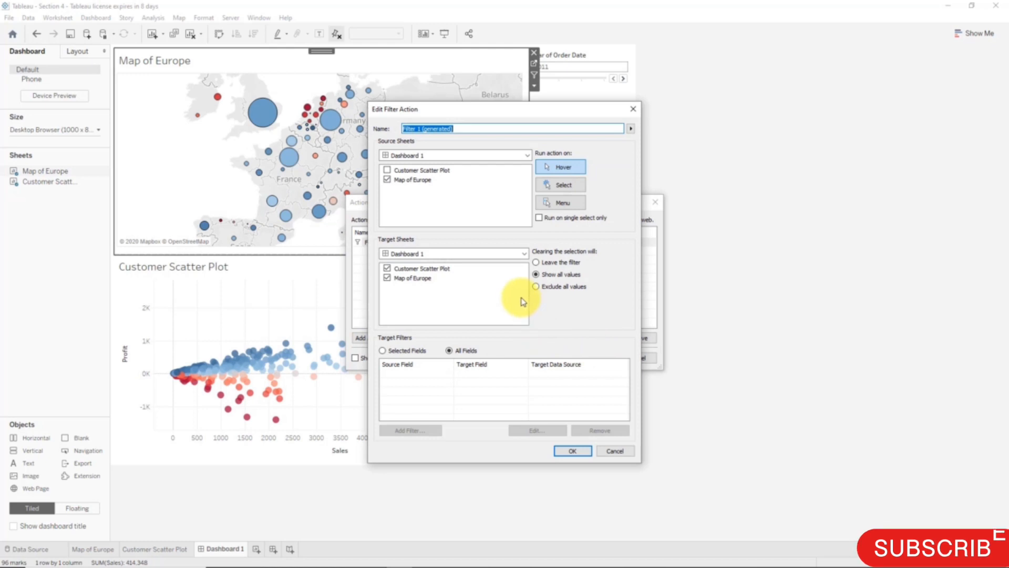
click(560, 202)
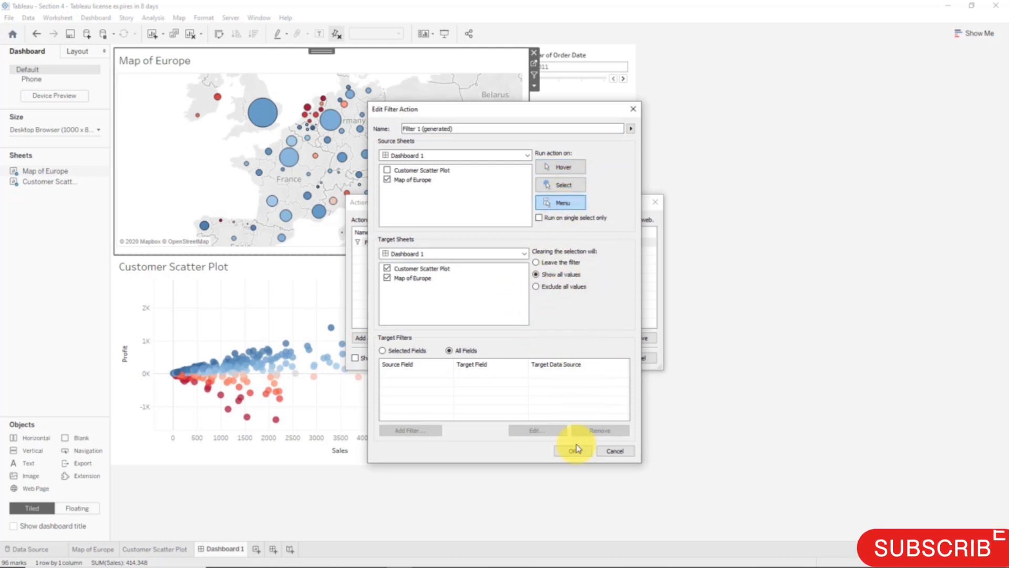
click(574, 450)
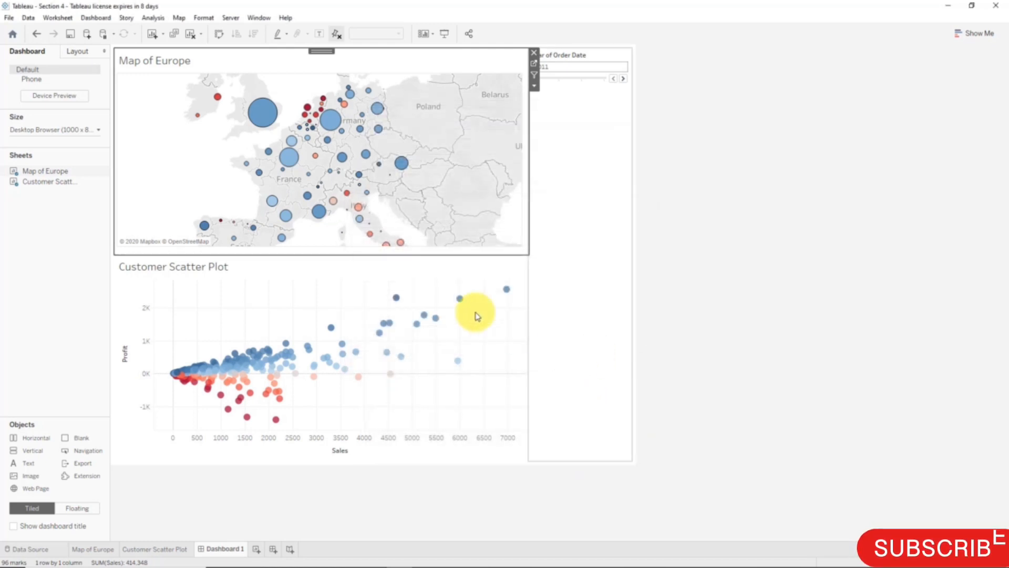
click(256, 115)
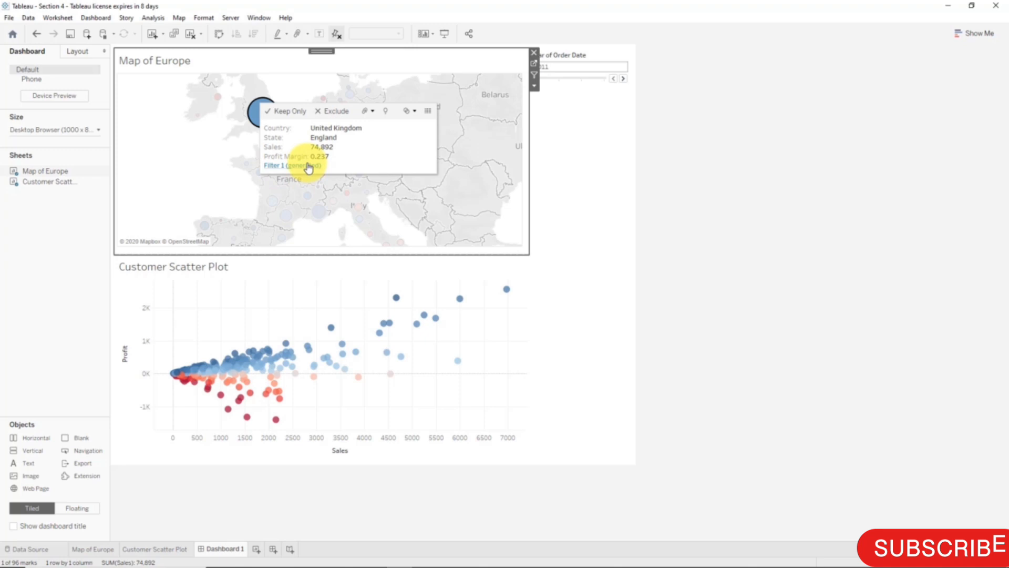
click(289, 111)
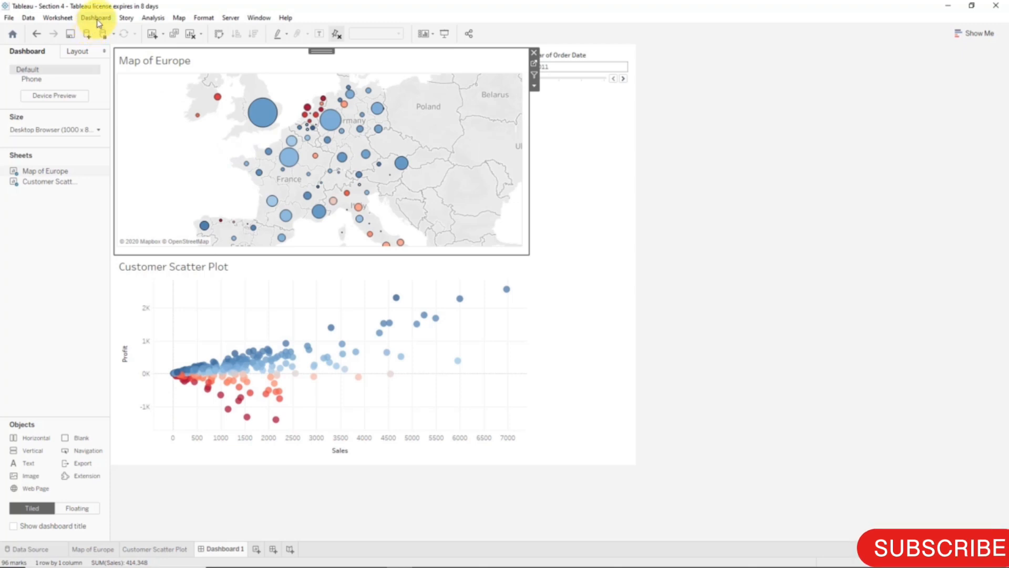
Step: Set the filter action to run on Select and Leave the filter when clearing
click(95, 18)
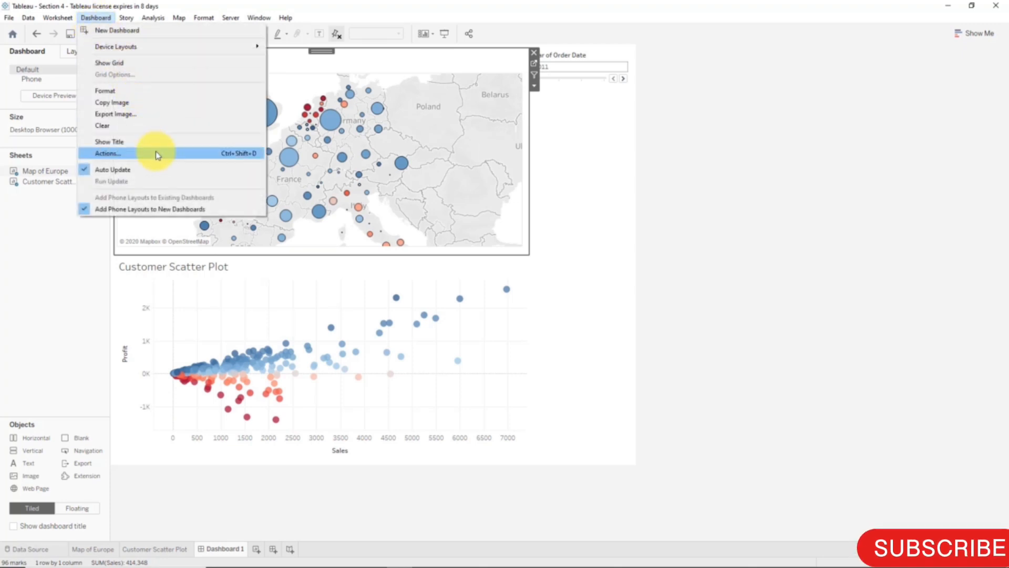
click(106, 153)
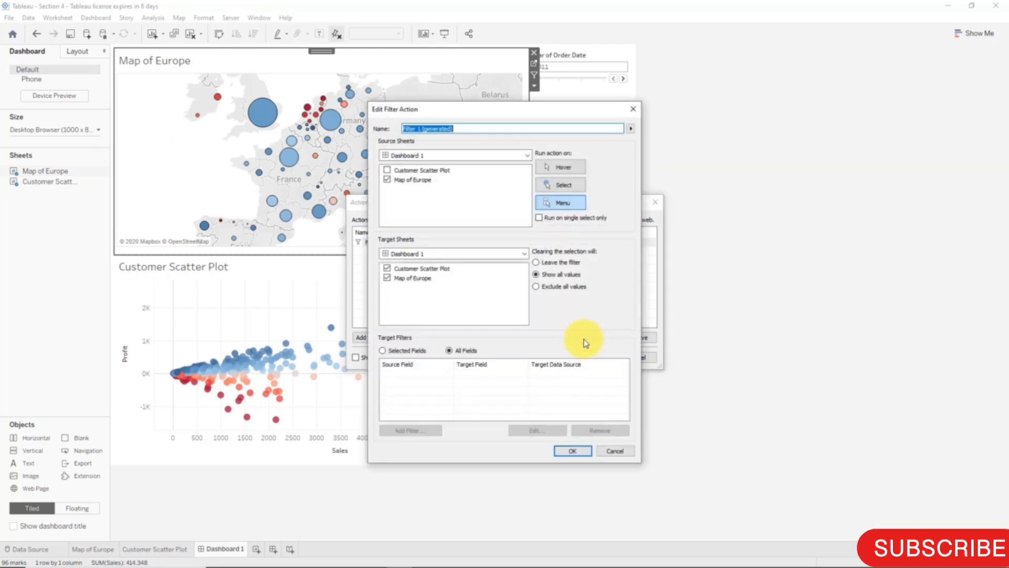
click(560, 184)
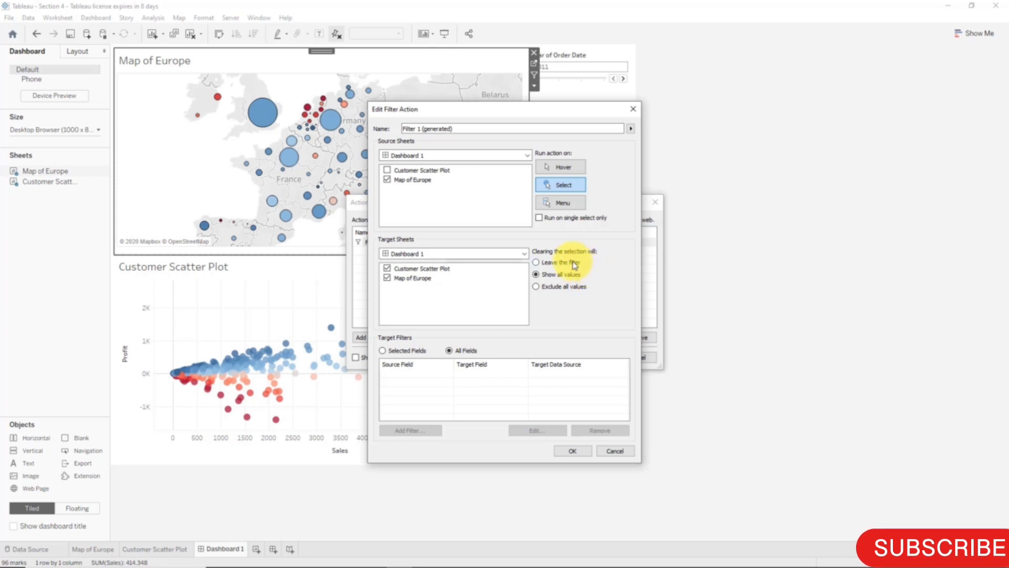
click(536, 262)
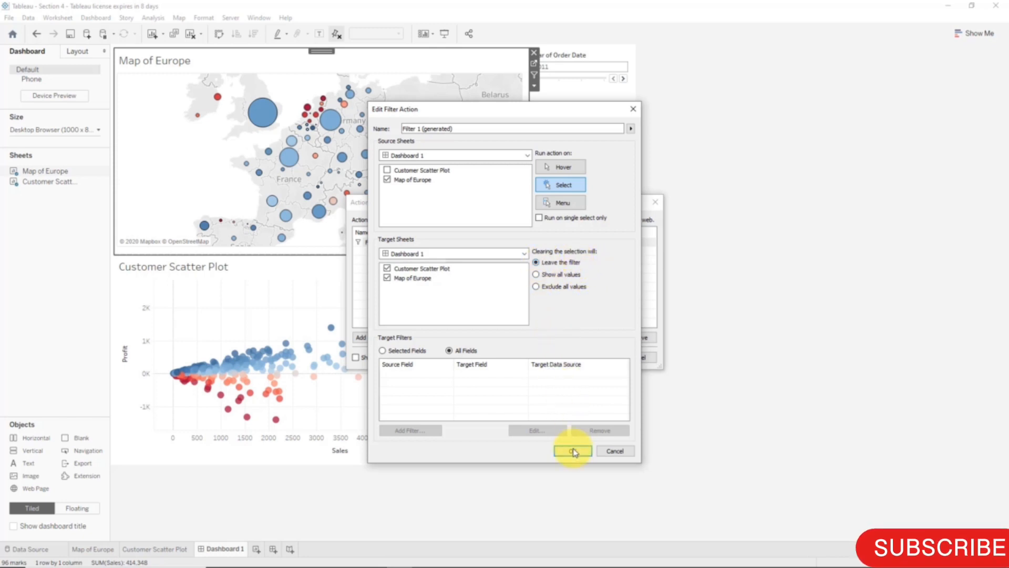
click(571, 451)
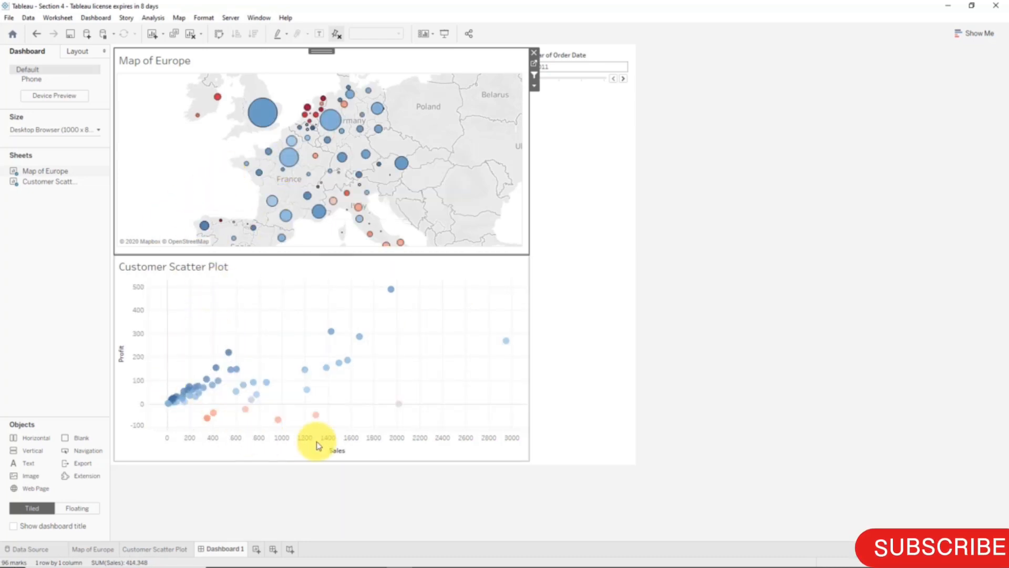
mouse_move(391, 425)
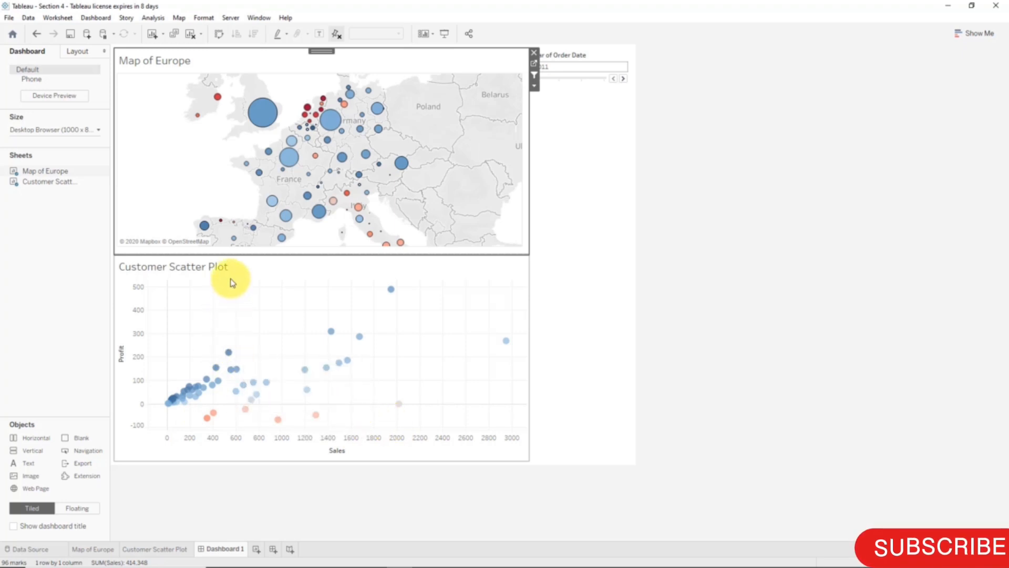
Step: Select another location on the Map of Europe to re-filter the scatter plot
click(263, 113)
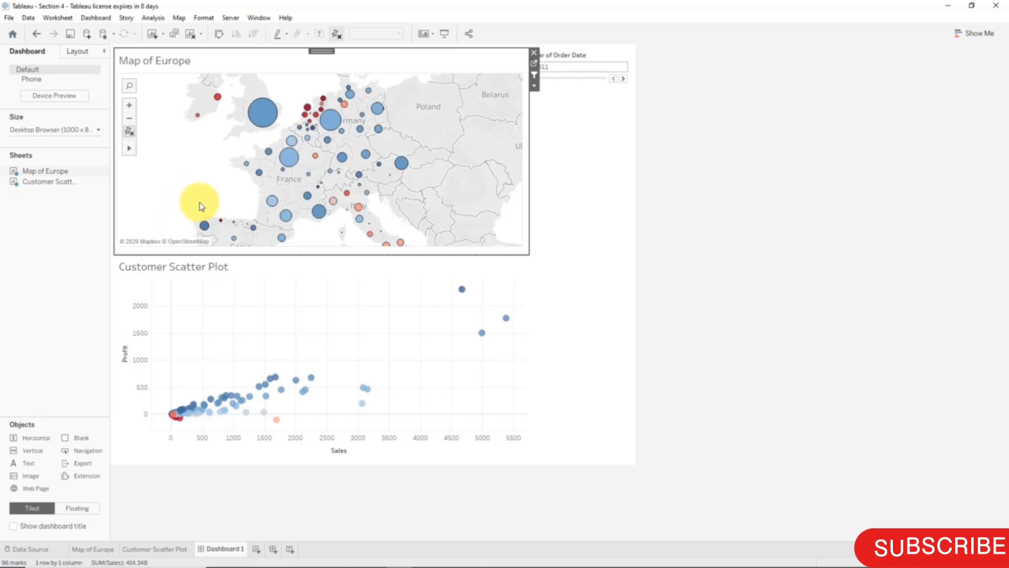
mouse_move(258, 358)
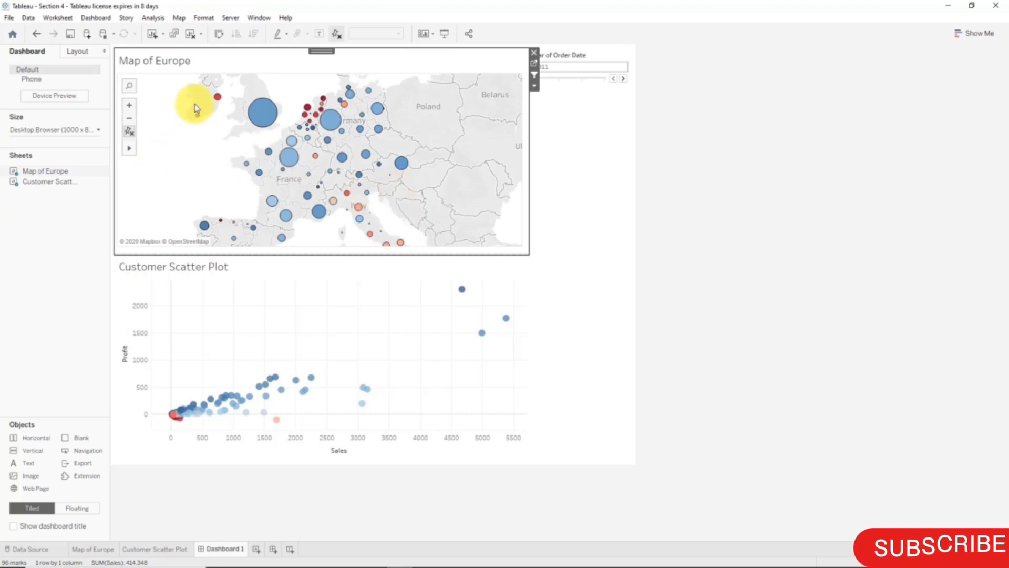
mouse_move(258, 120)
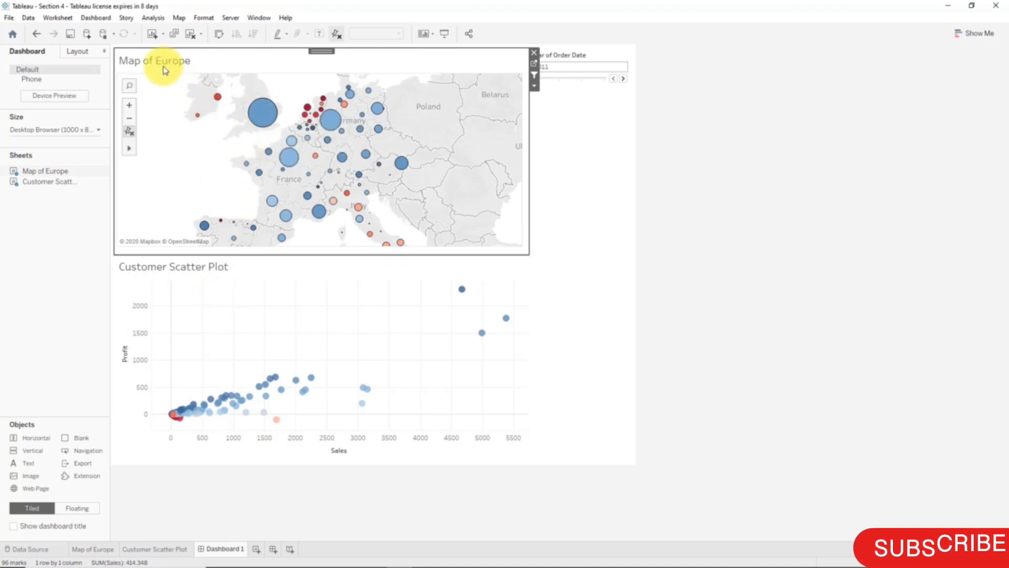
Step: Set the filter action's clearing behaviour to Show all values and close both dialogs
click(95, 17)
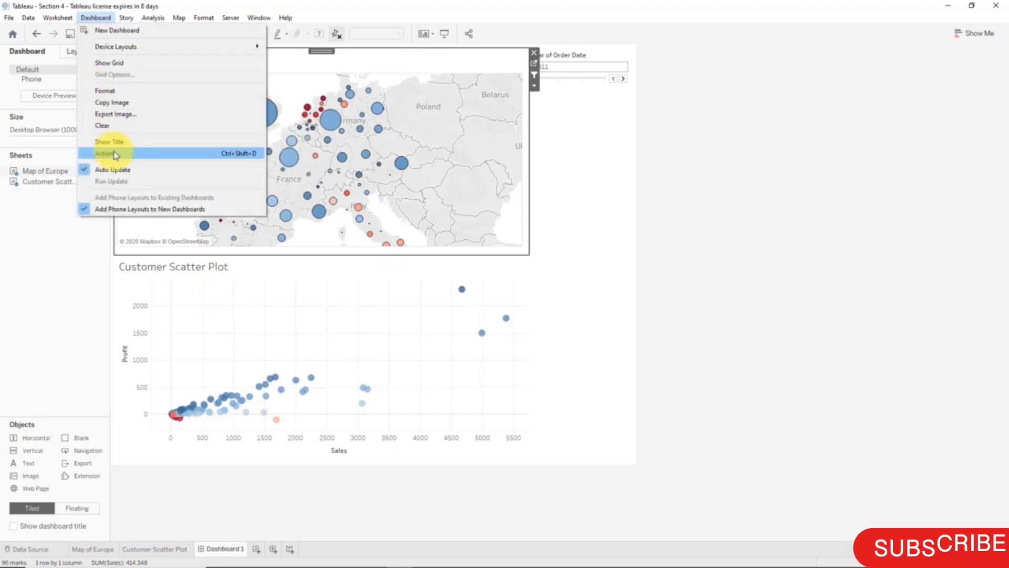
click(103, 153)
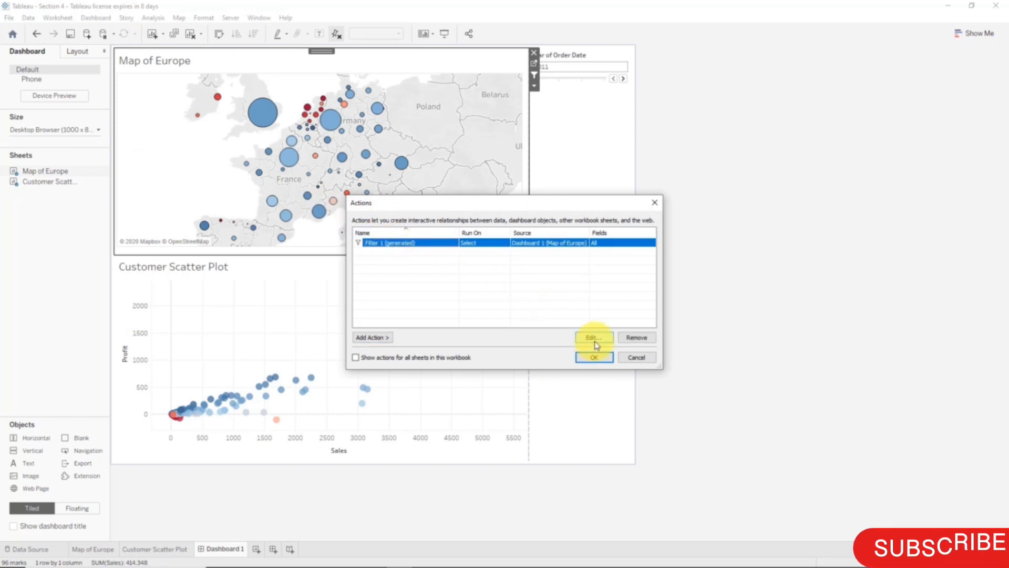
click(593, 336)
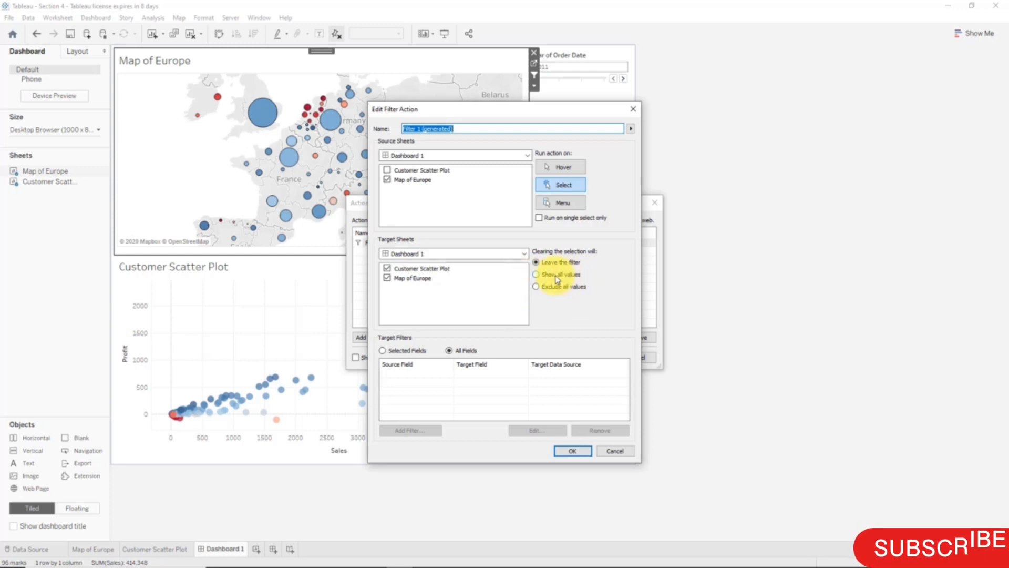
click(536, 274)
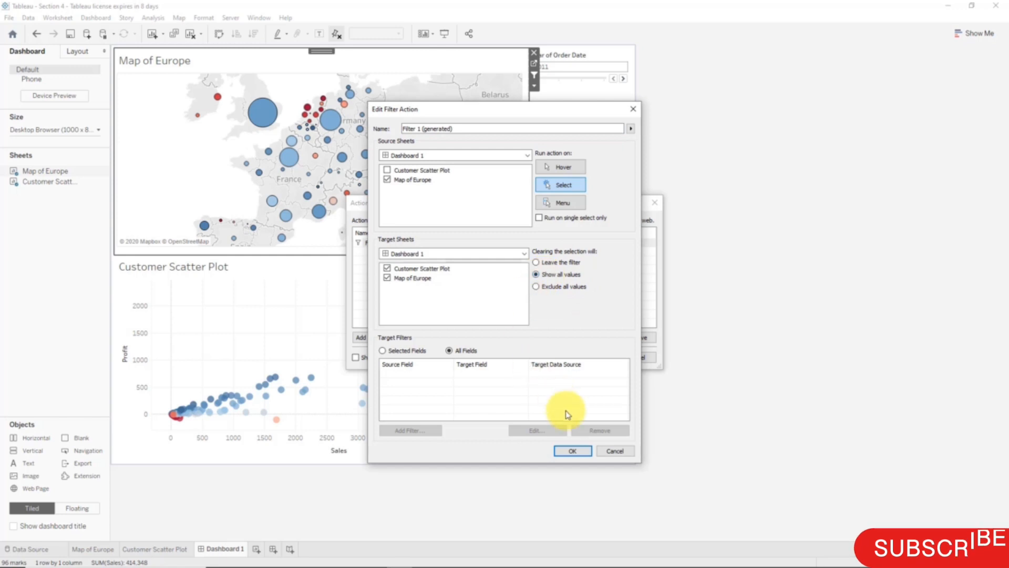
click(572, 451)
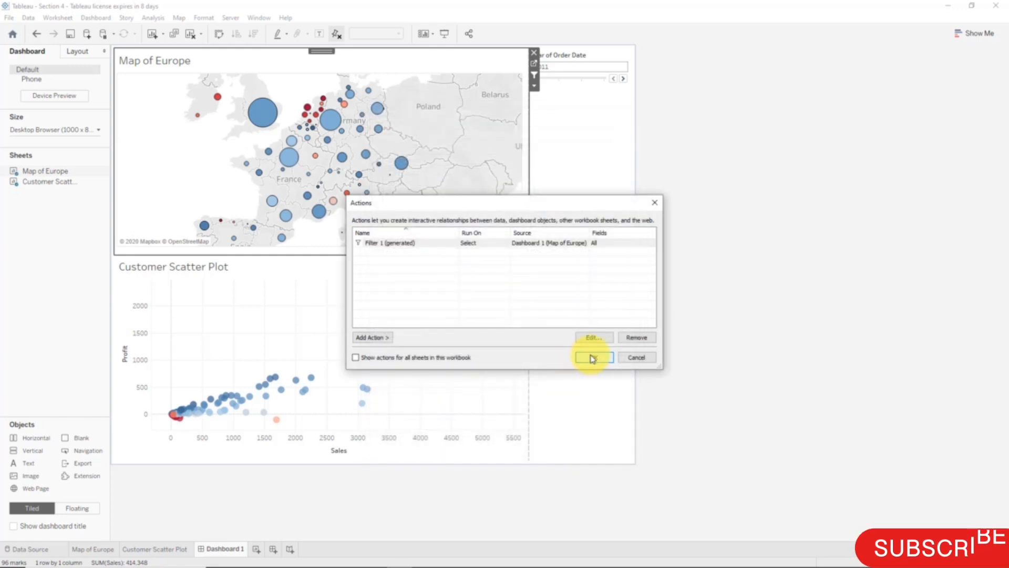
click(592, 358)
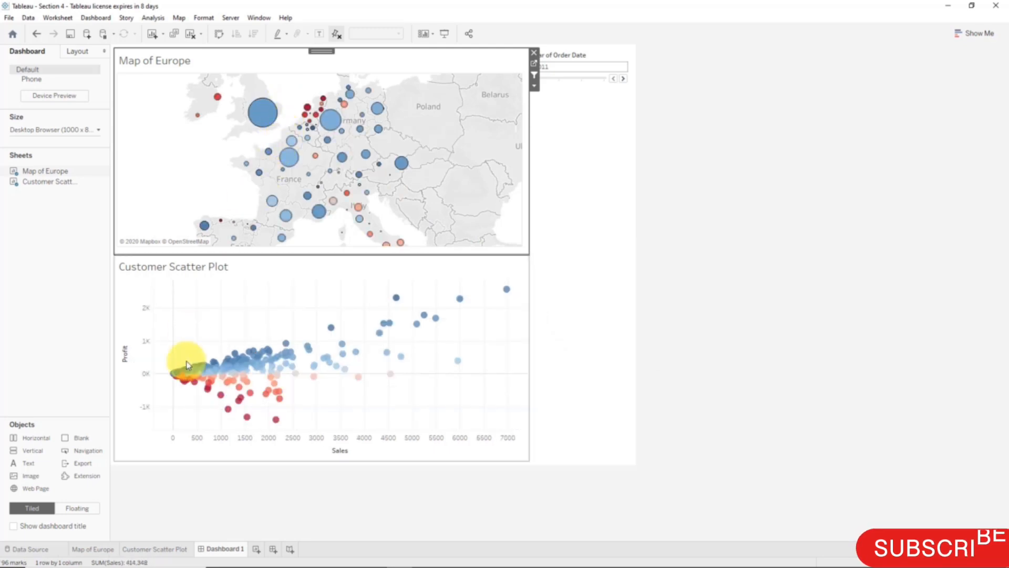
mouse_move(191, 178)
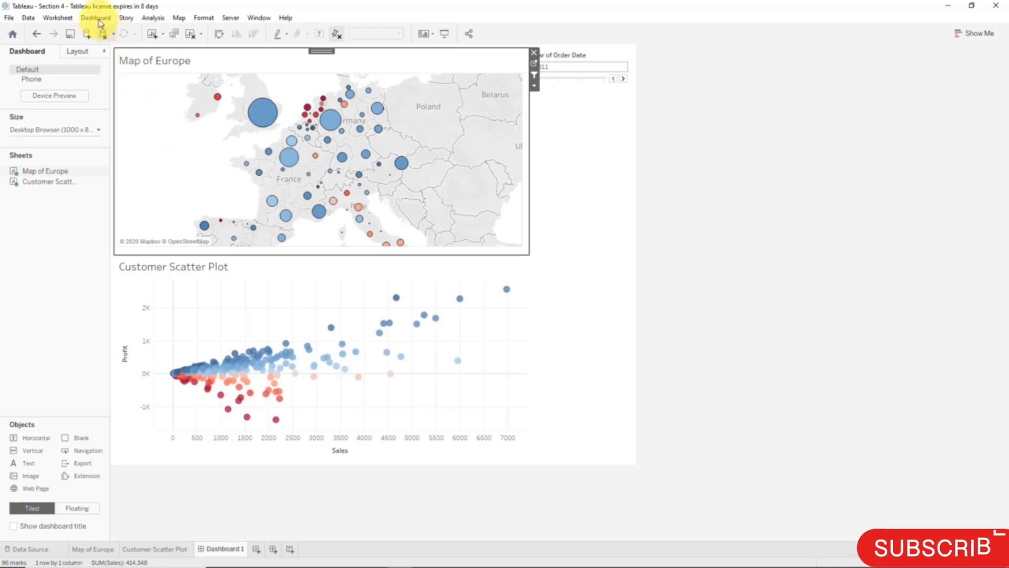
Step: Remove the generated map filter action and confirm map marks no longer filter the scatter plot
click(96, 17)
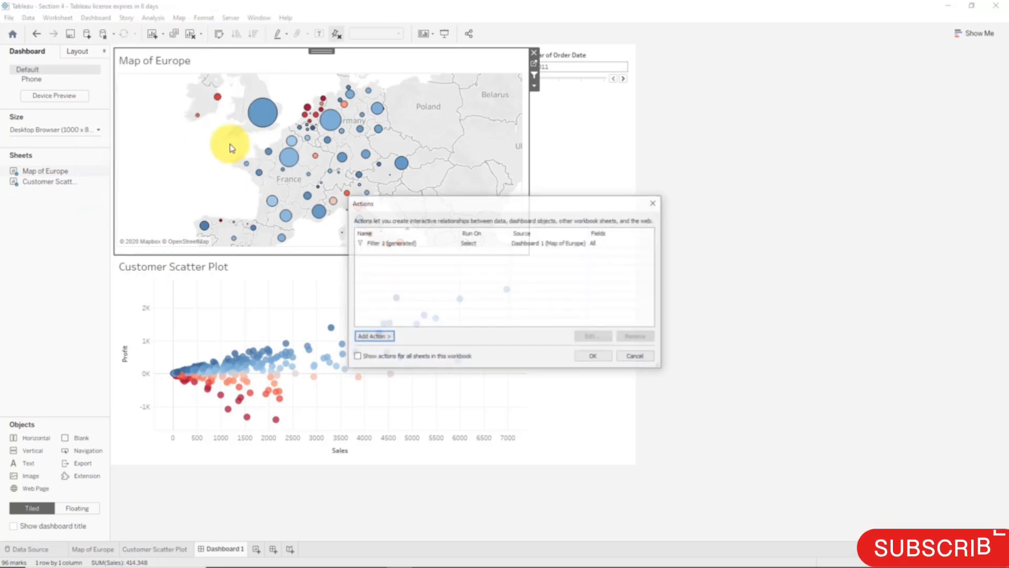
click(389, 243)
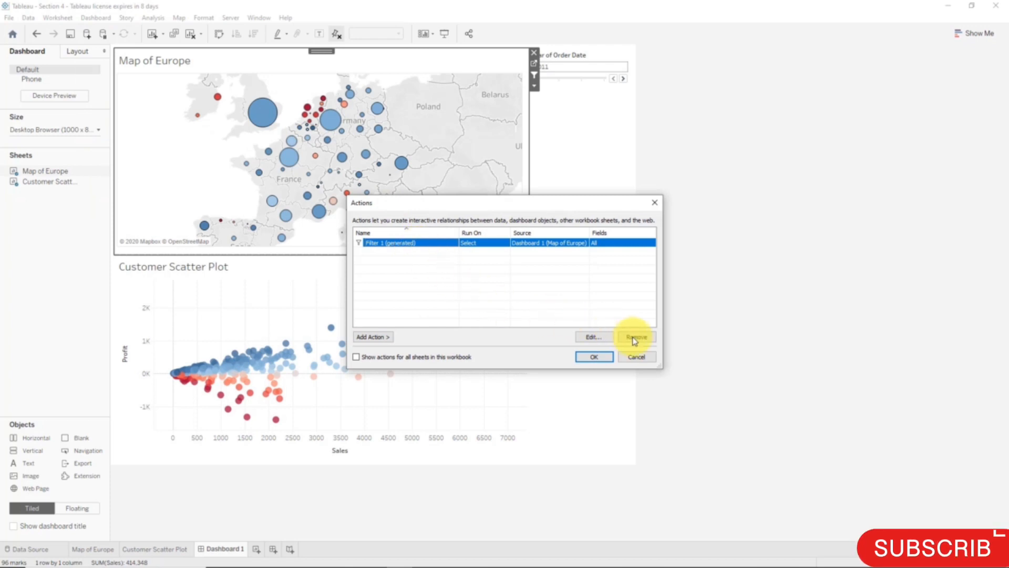
click(635, 336)
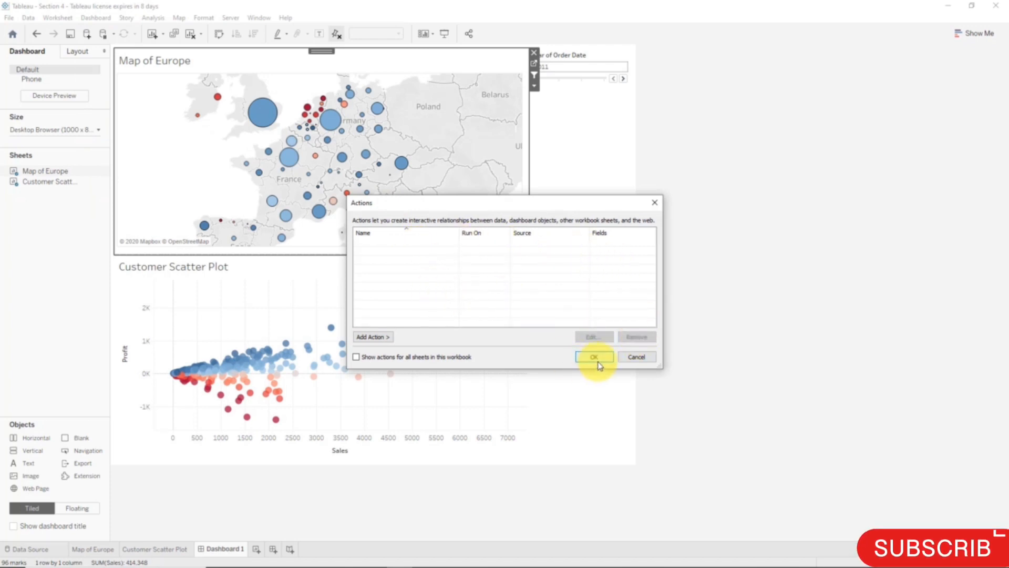
click(593, 356)
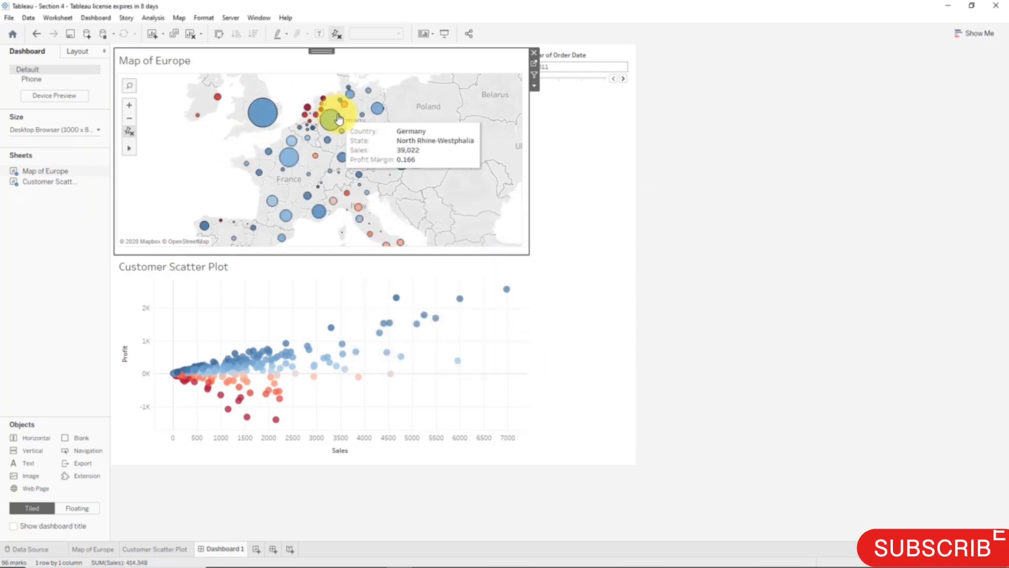
mouse_move(344, 358)
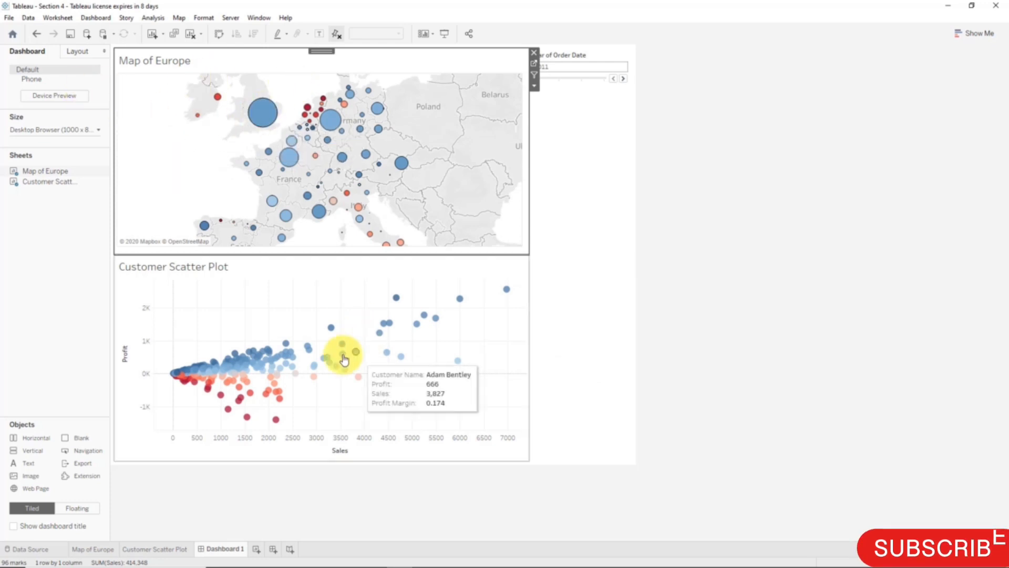
Step: Add a 'Select Geography' filter action from Map of Europe only, running on Select, showing all values
click(95, 18)
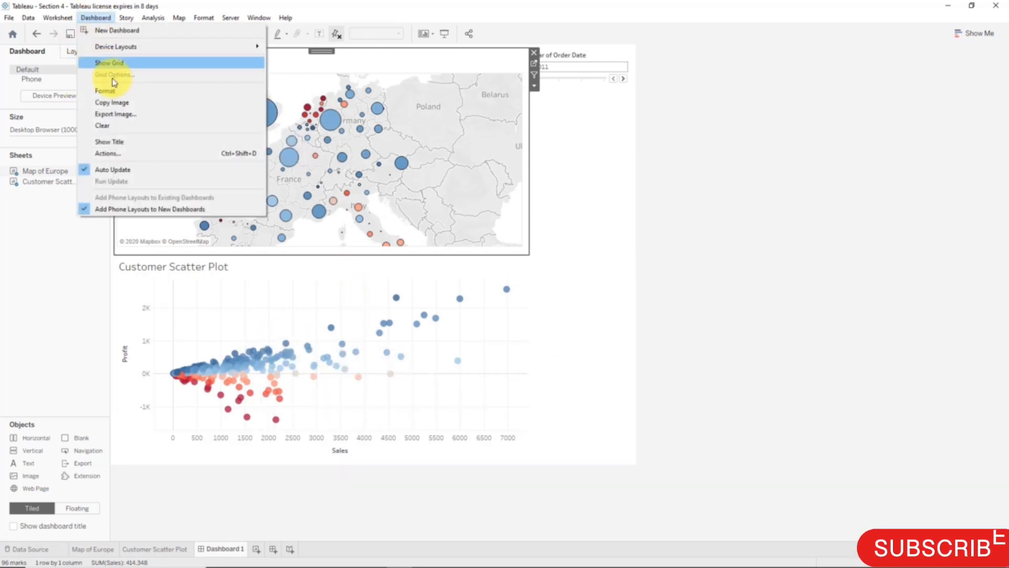
click(107, 153)
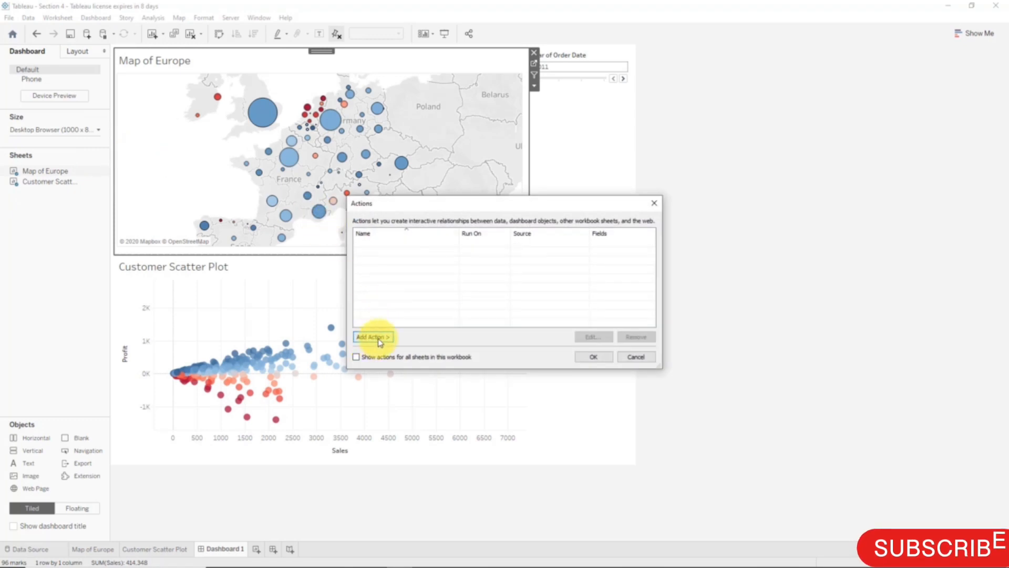
click(373, 336)
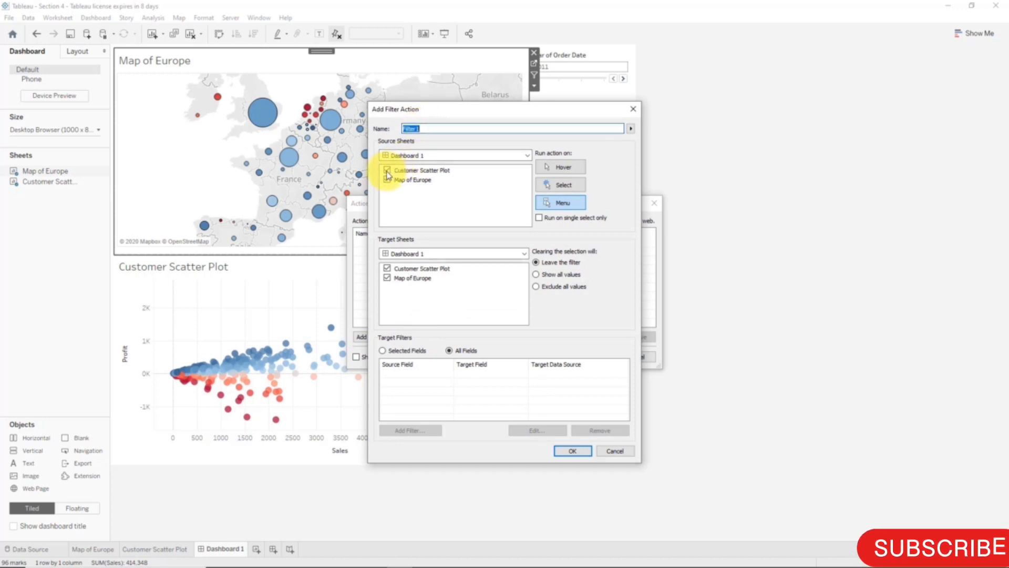
click(387, 170)
text(Select Geography)
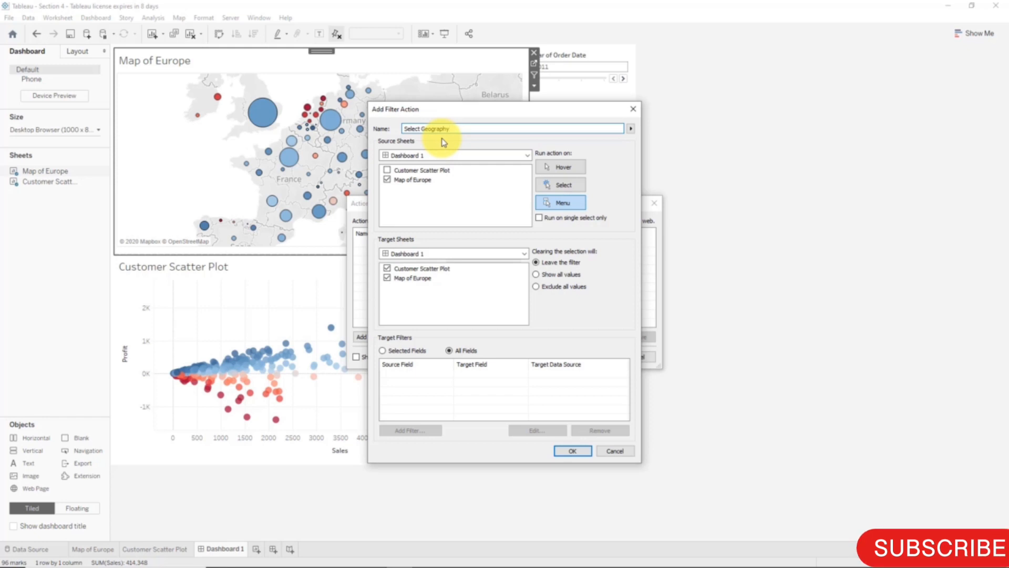
mouse_move(442, 143)
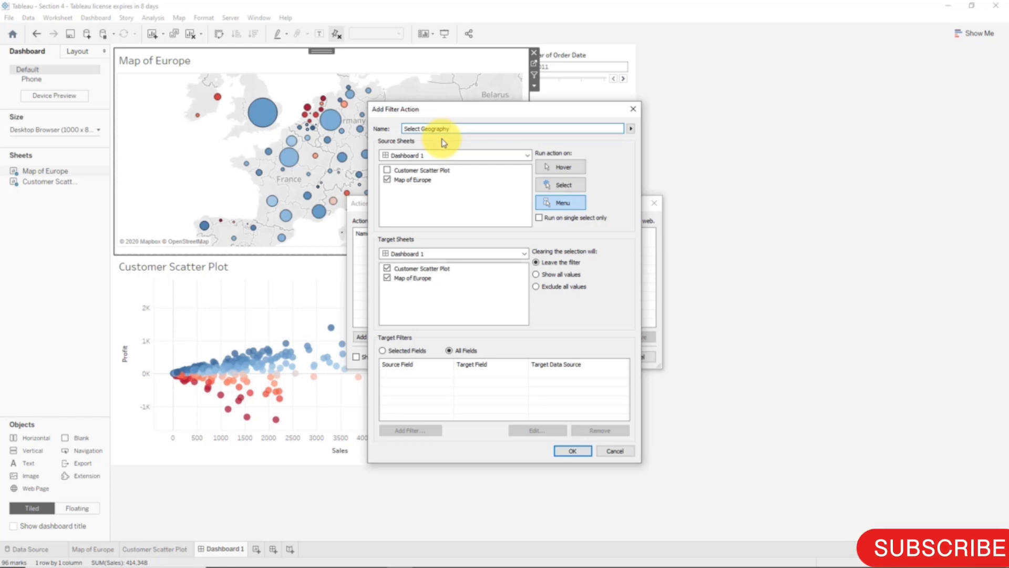
click(560, 185)
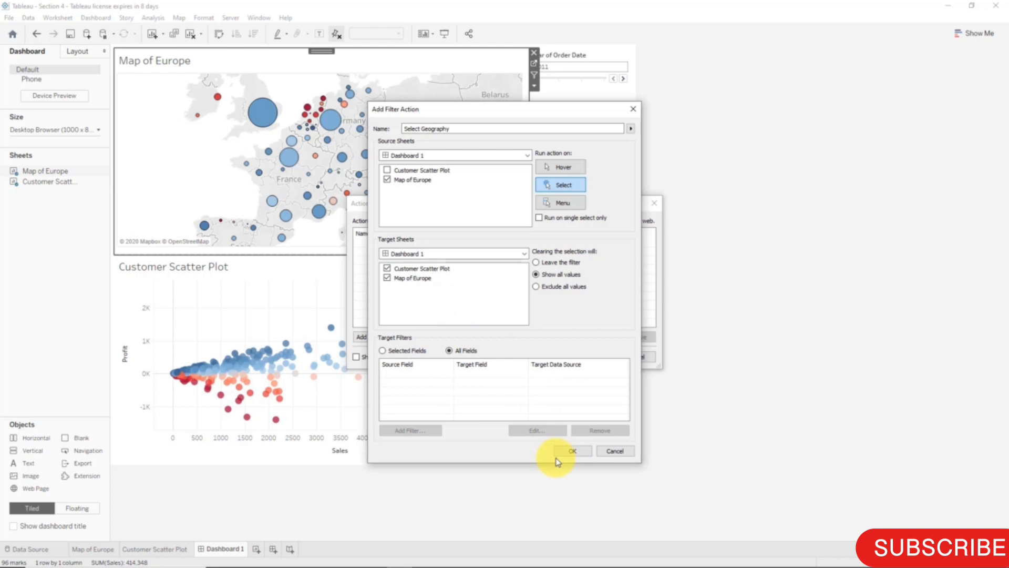
click(573, 450)
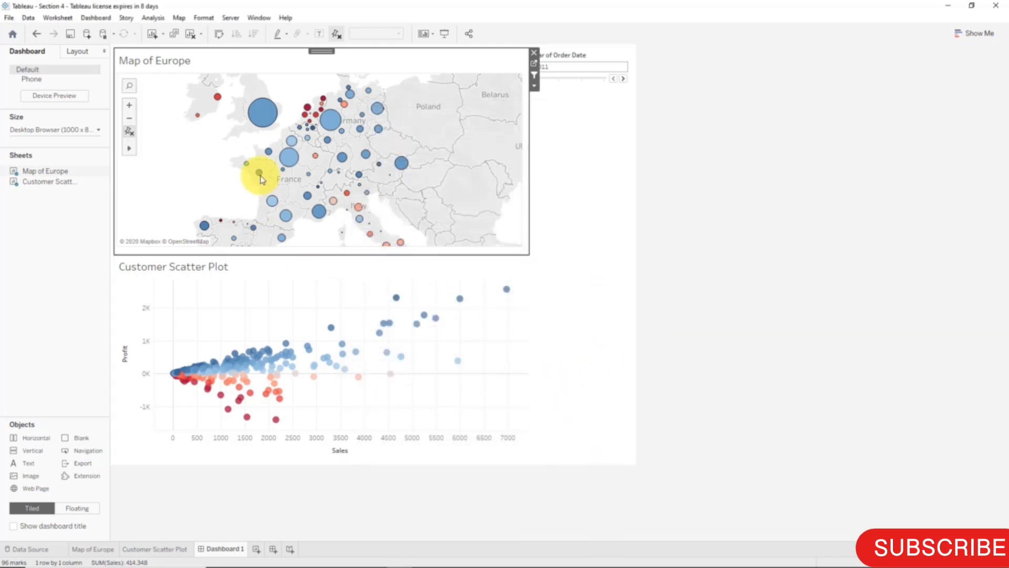
mouse_move(284, 165)
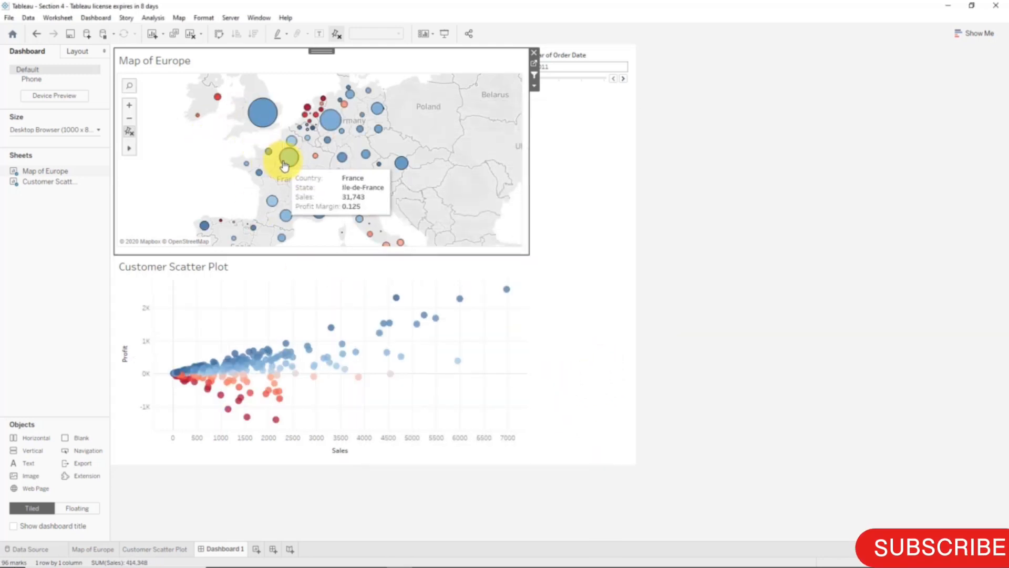
mouse_move(351, 212)
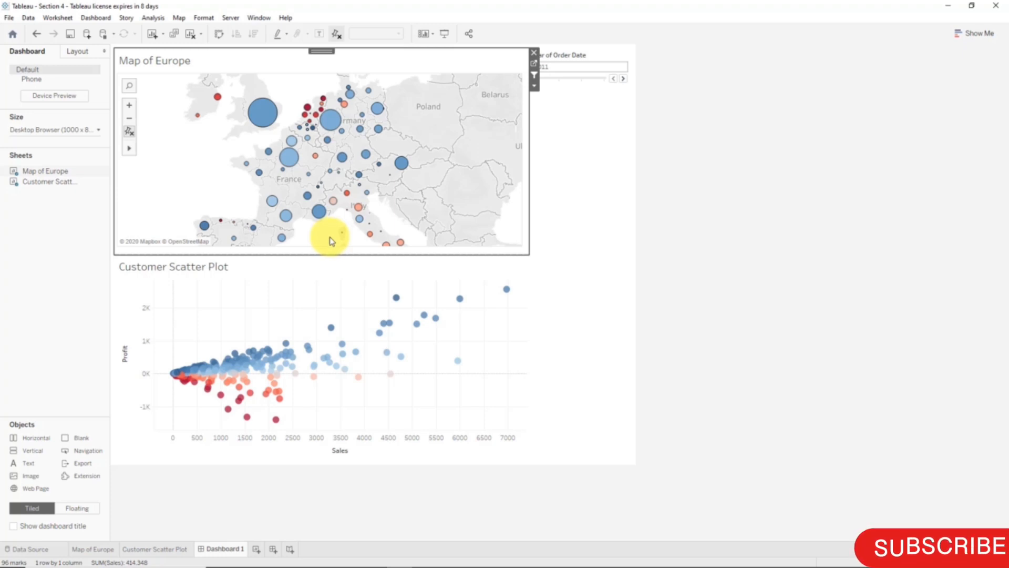
mouse_move(161, 161)
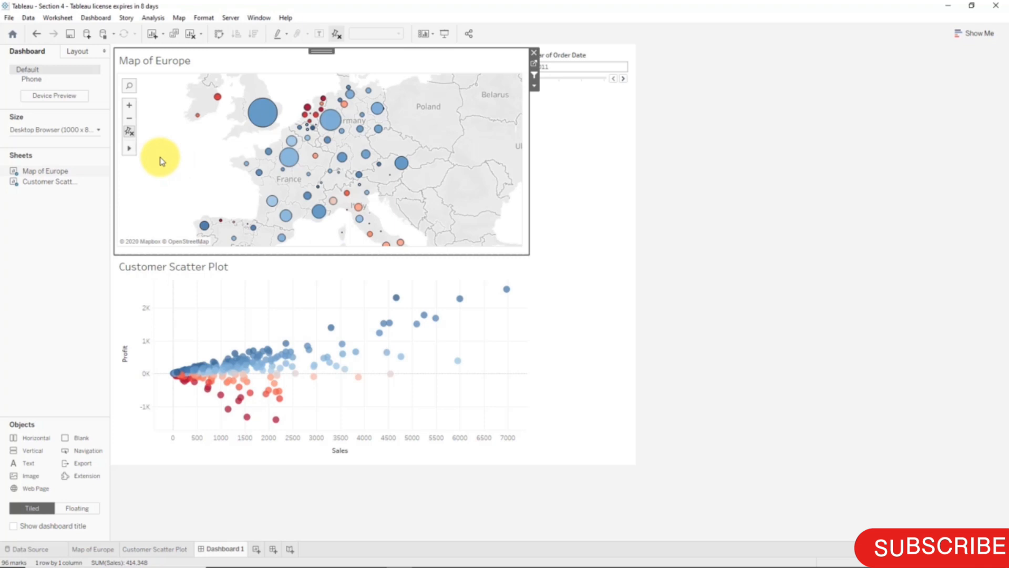
click(129, 148)
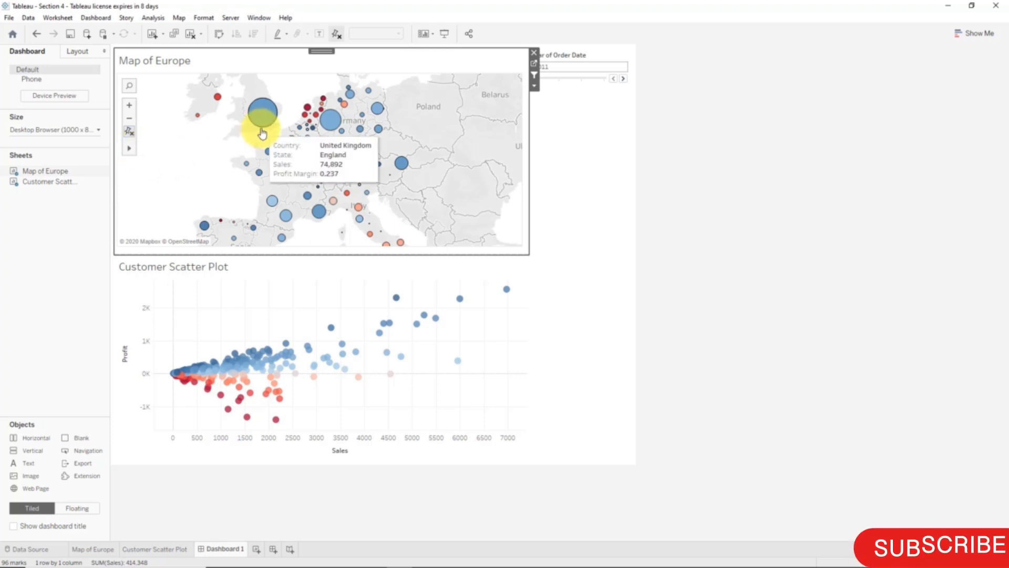
click(328, 123)
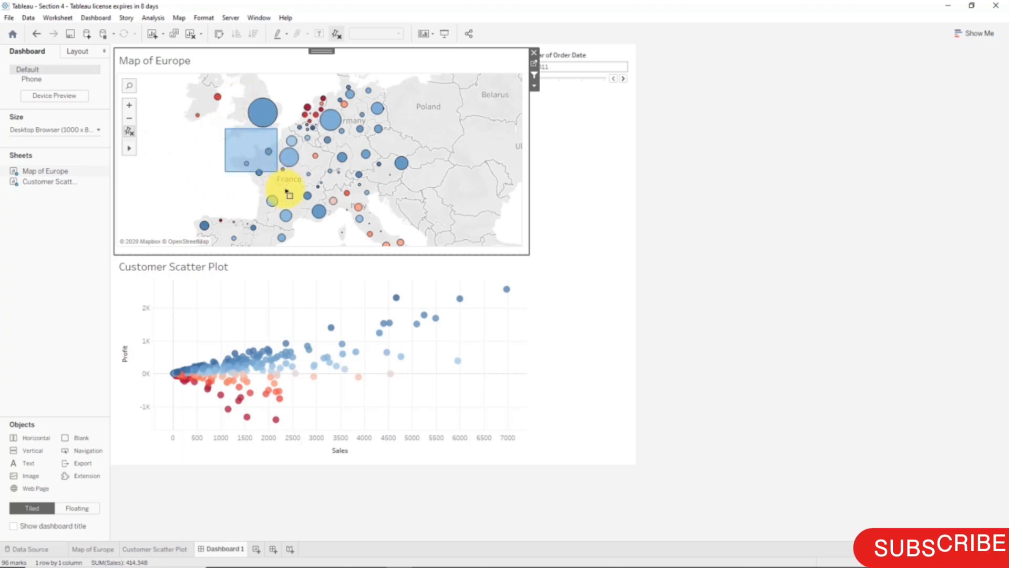
Step: Select map marks with rectangle, then radial selection, filtering the scatter plot to 29 of 96
click(331, 120)
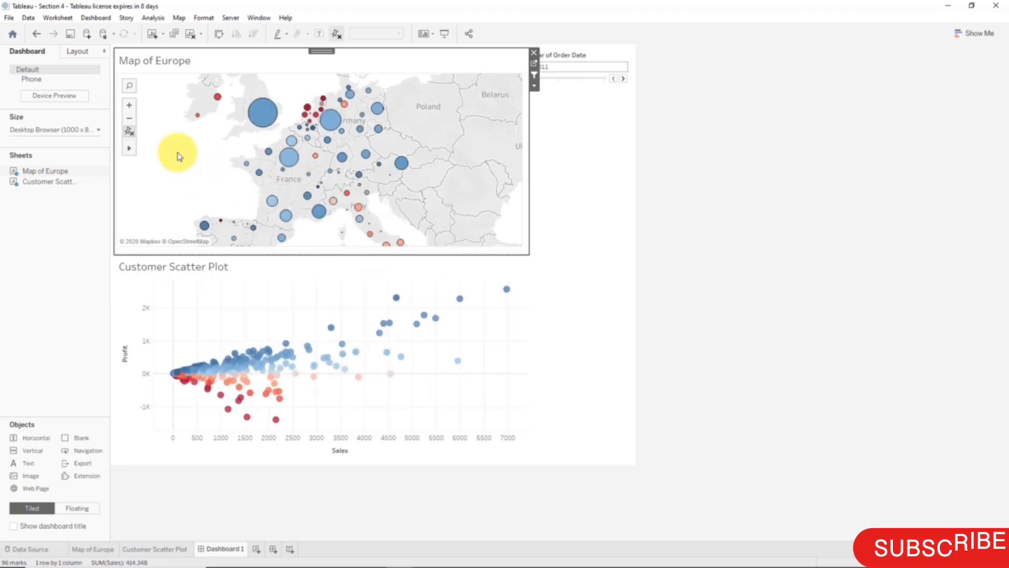
click(129, 149)
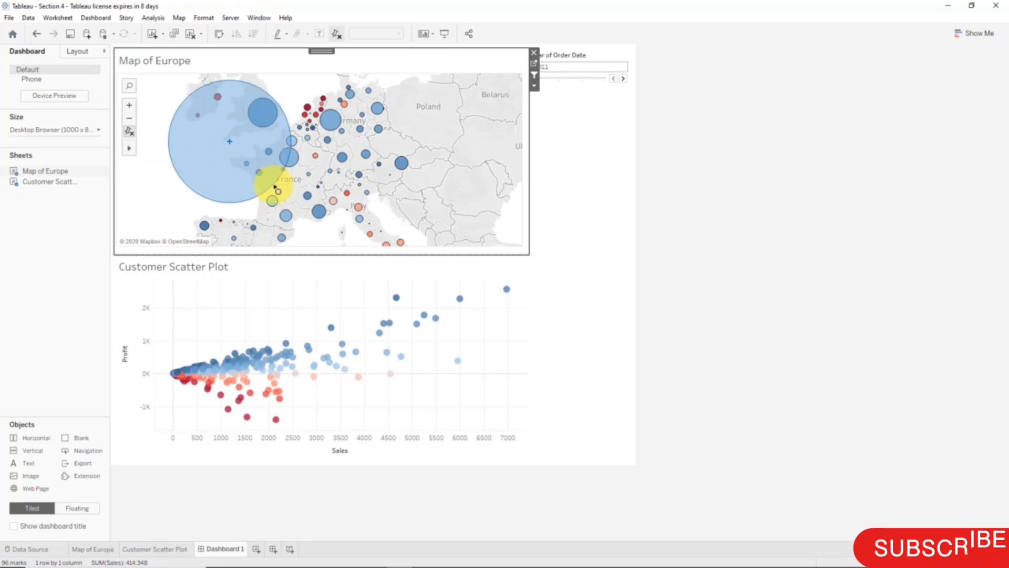
click(327, 95)
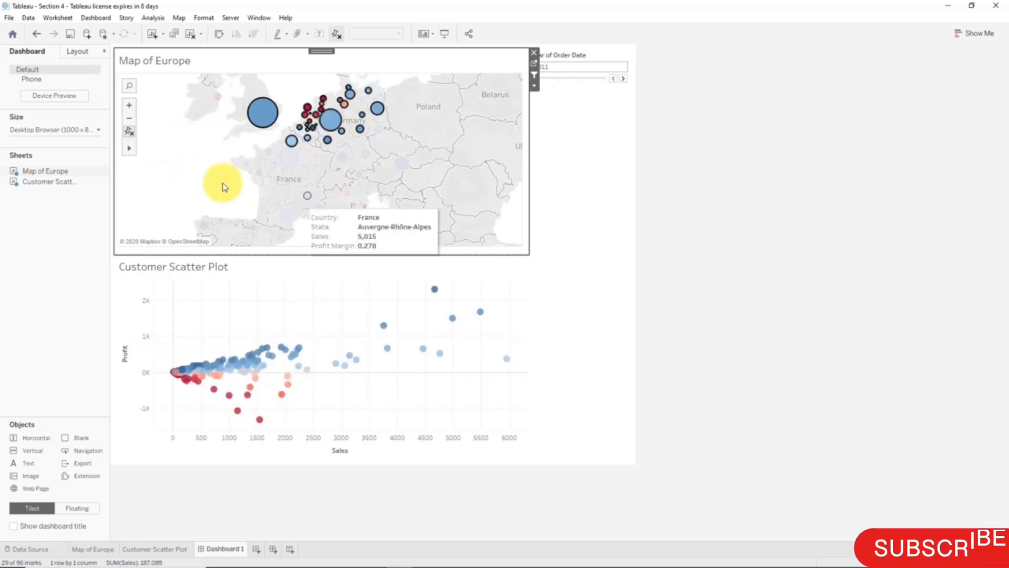
mouse_move(213, 138)
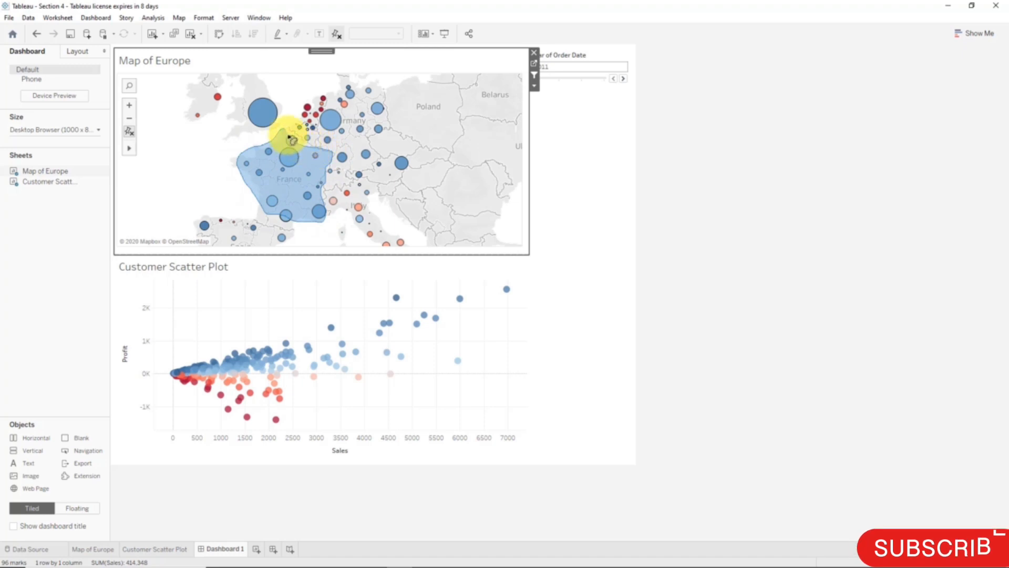
Step: Draw a lasso around France, narrowing the scatter plot to 14 of 96 customers
click(313, 211)
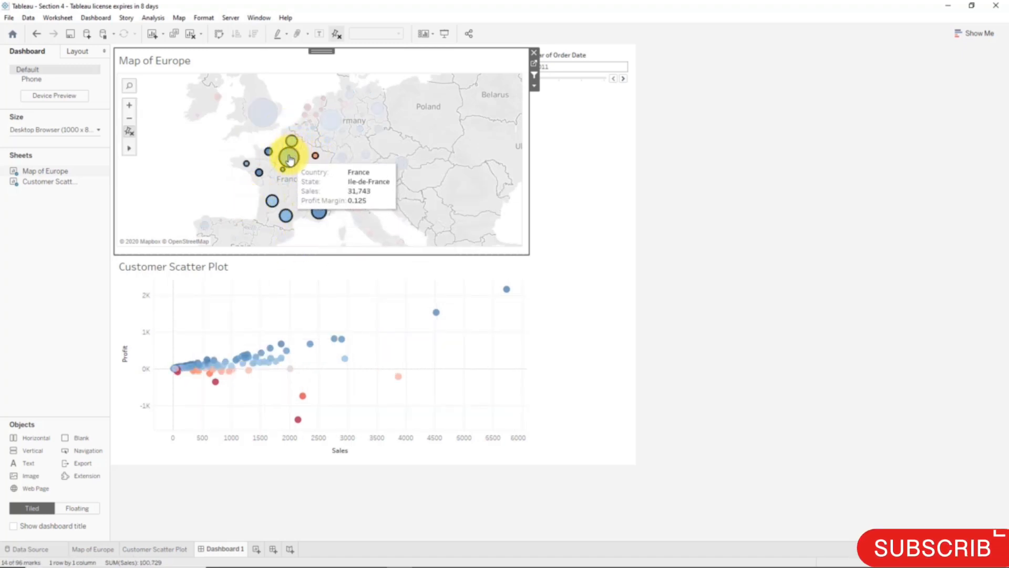
mouse_move(200, 367)
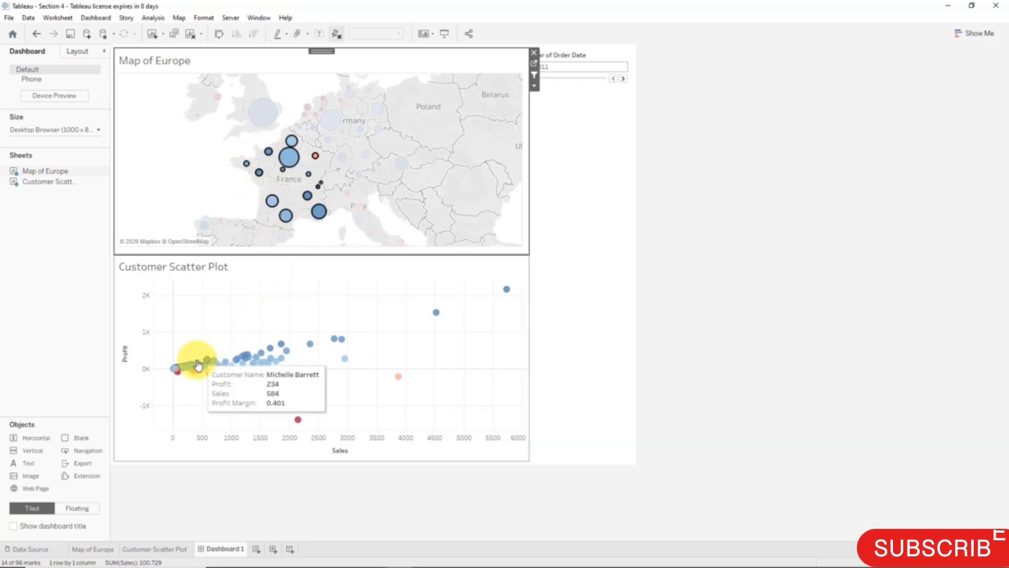
mouse_move(204, 160)
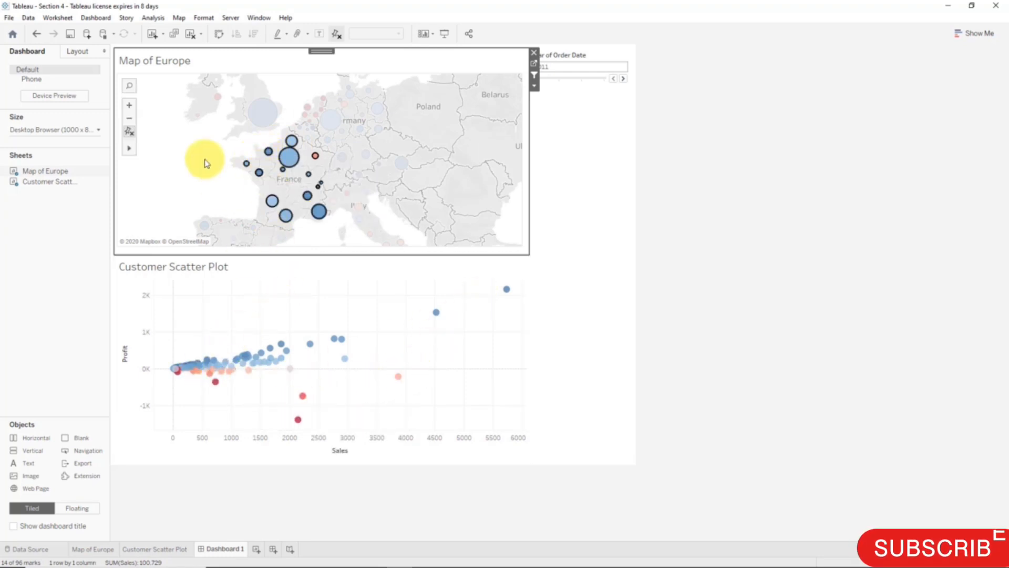